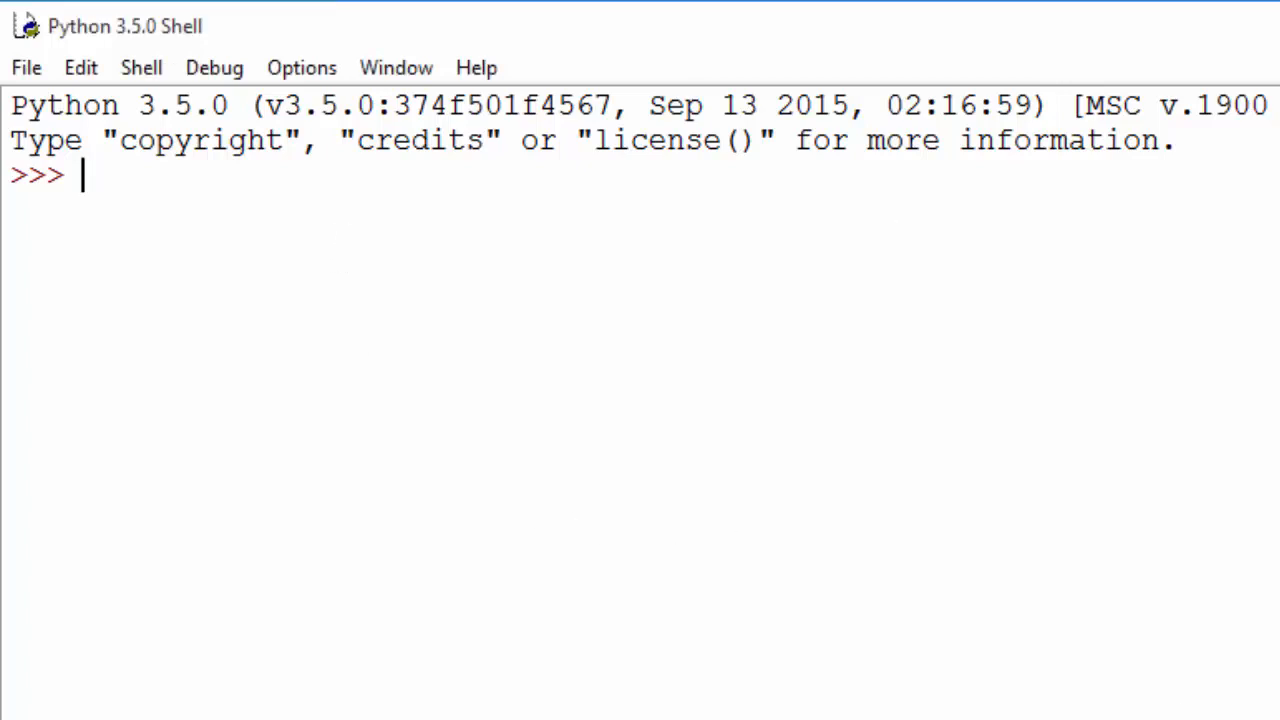
- Assign rent = 1220 at the shell prompt
text(rent)
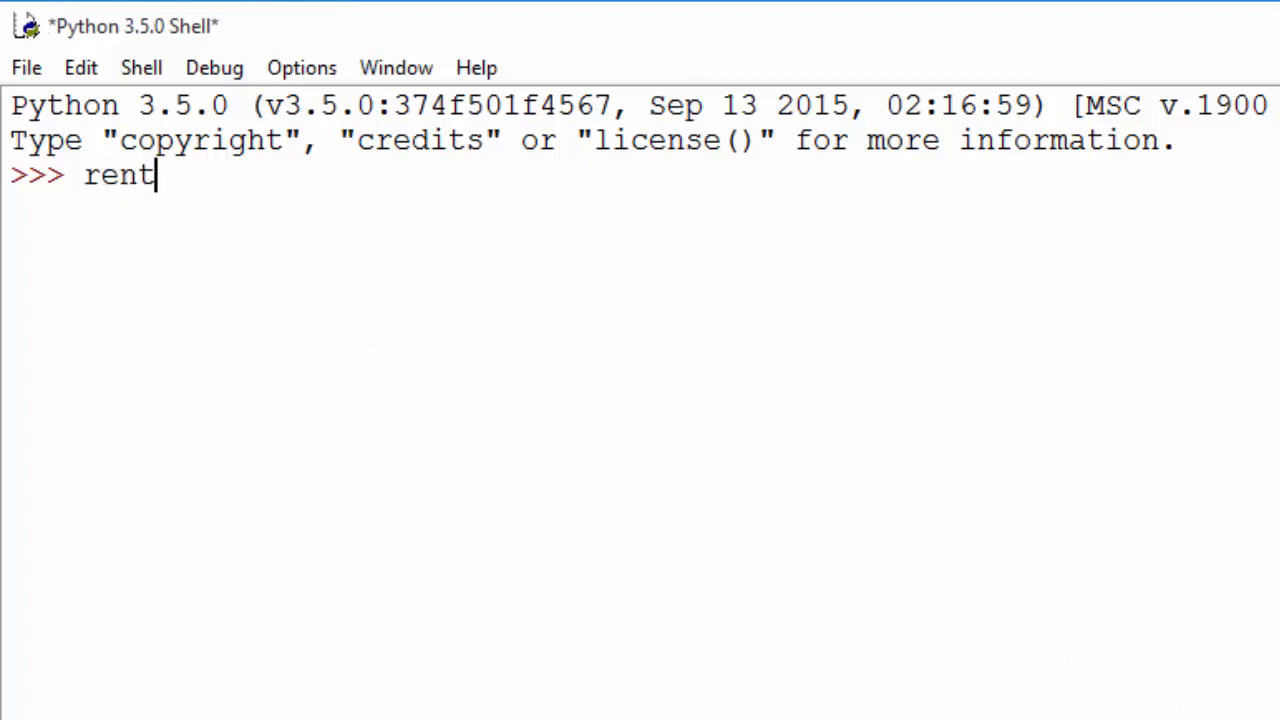
text(=)
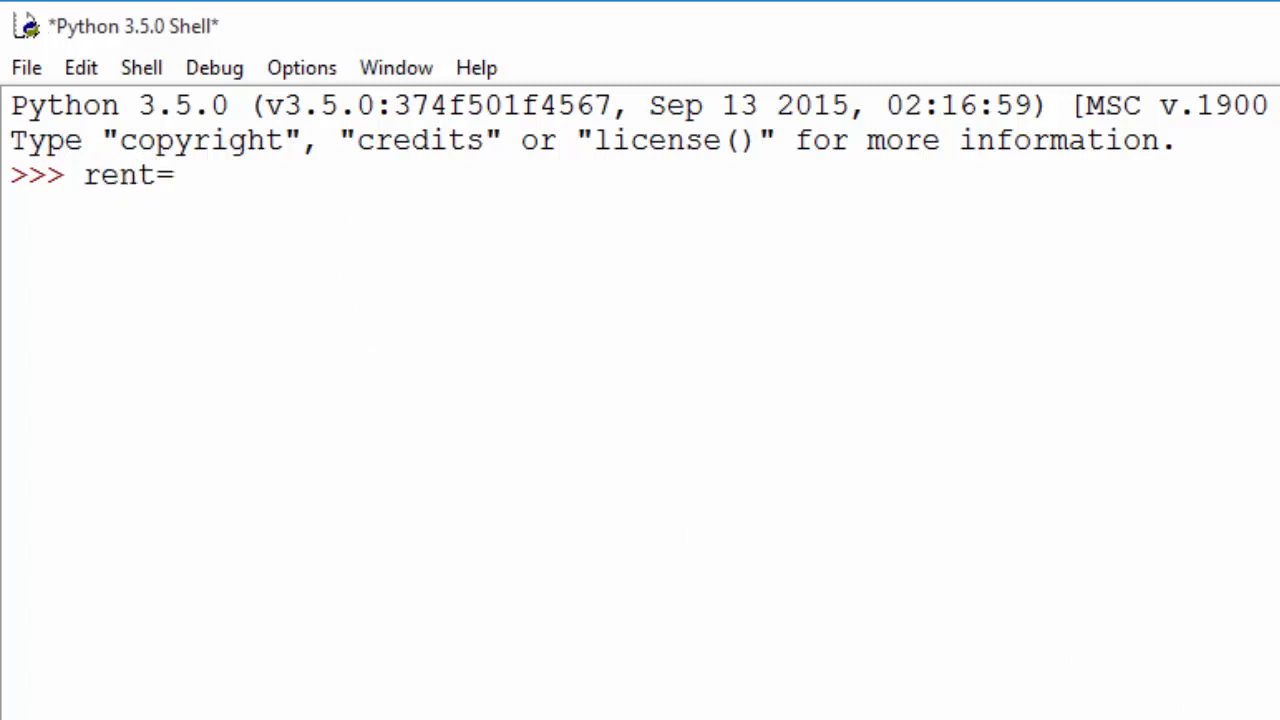
text(1220)
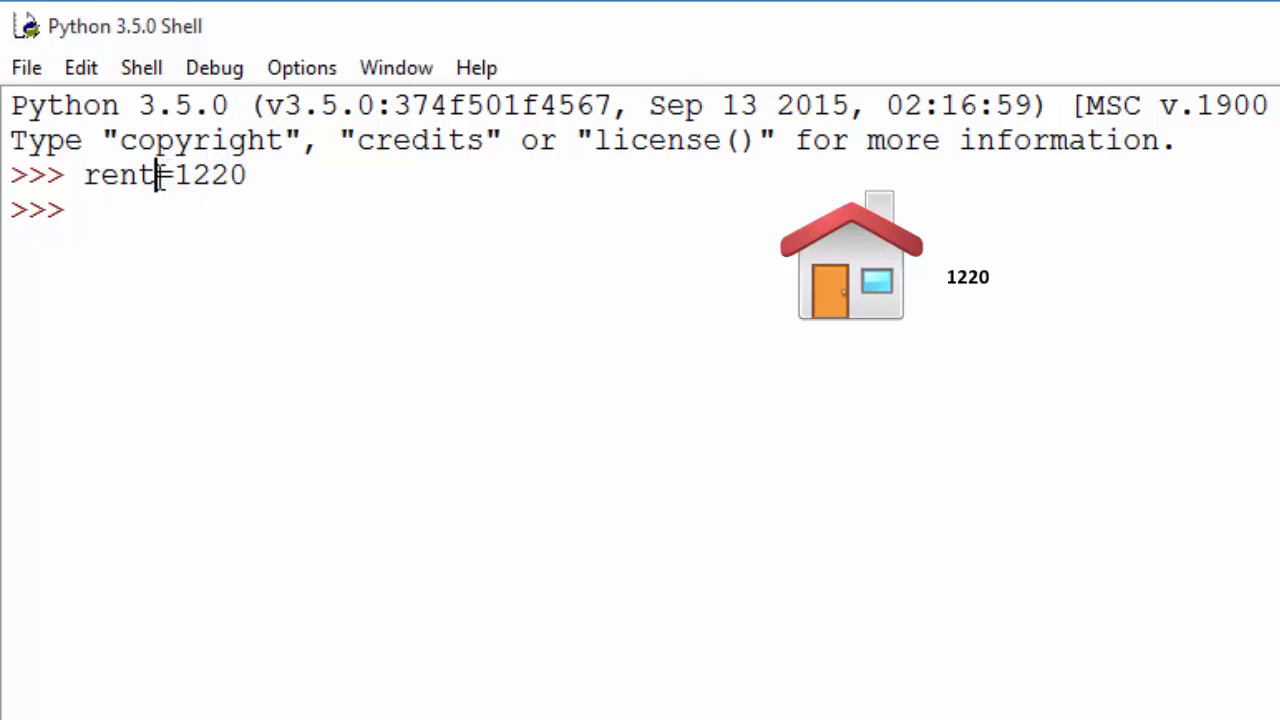
double_click(118, 176)
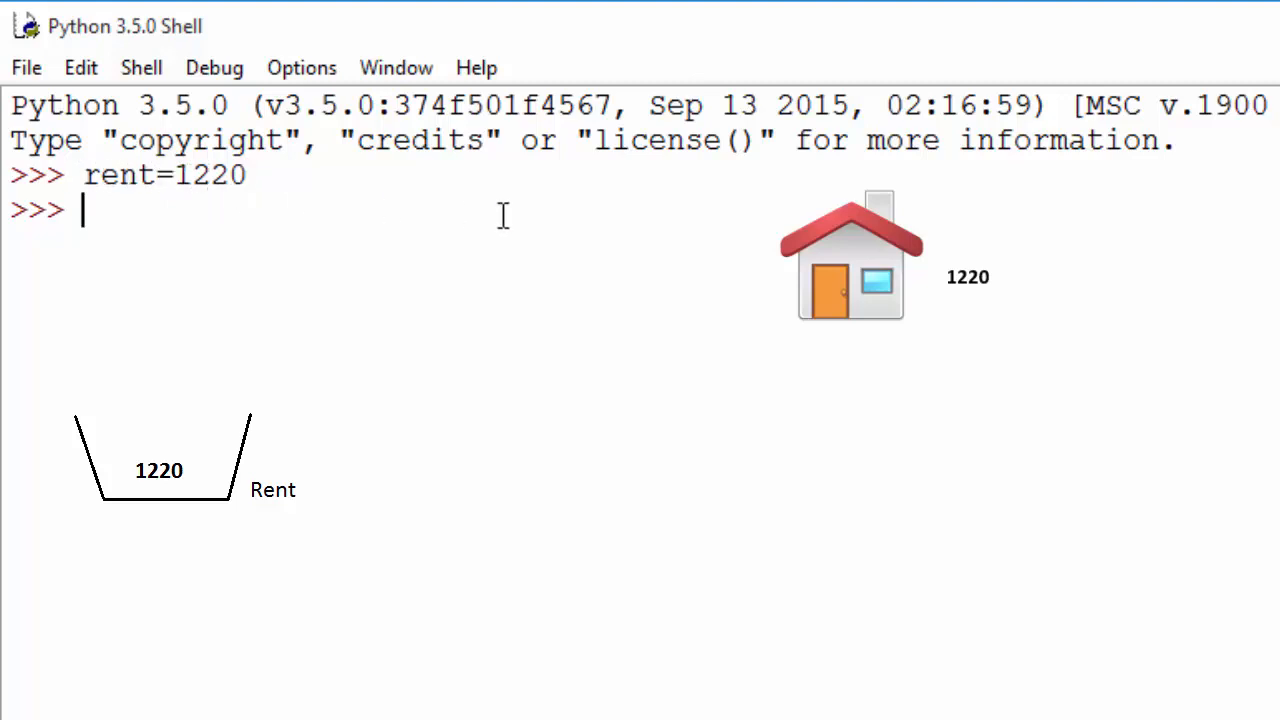
- Assign gas = 202.5 and groceries = 305.6
text(gas)
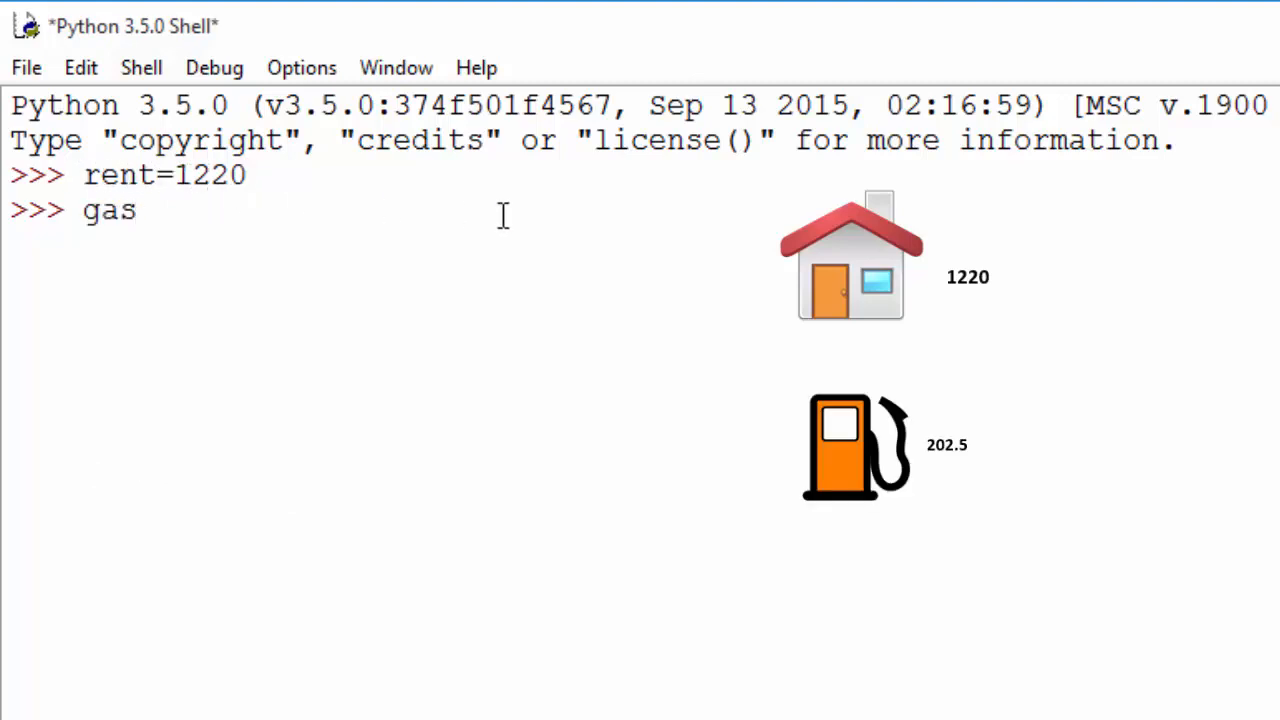
text(=)
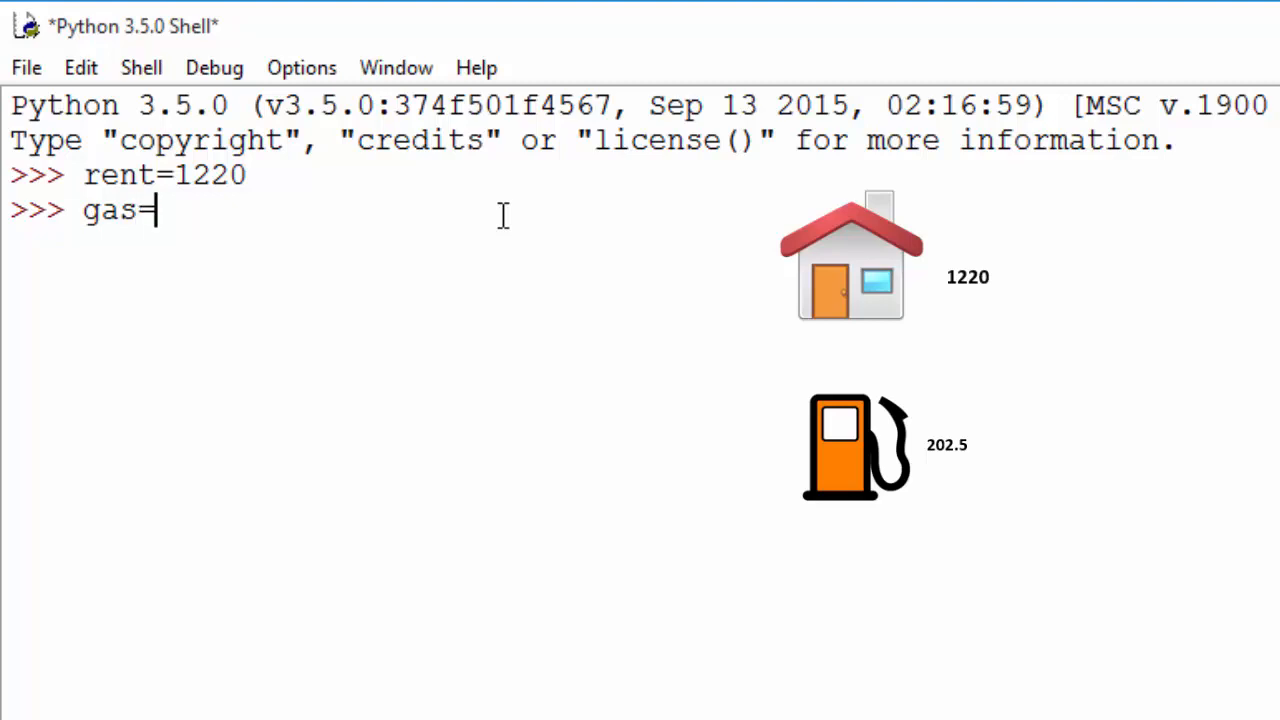
text(20)
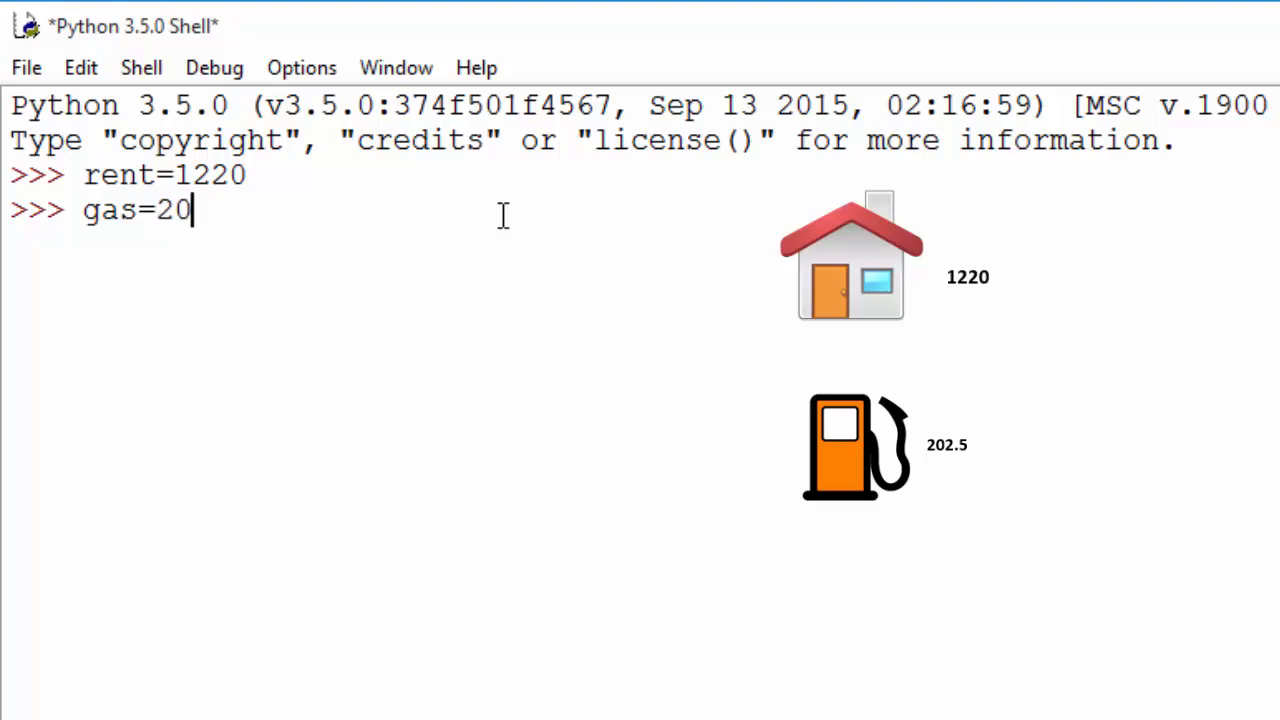
text(2.5)
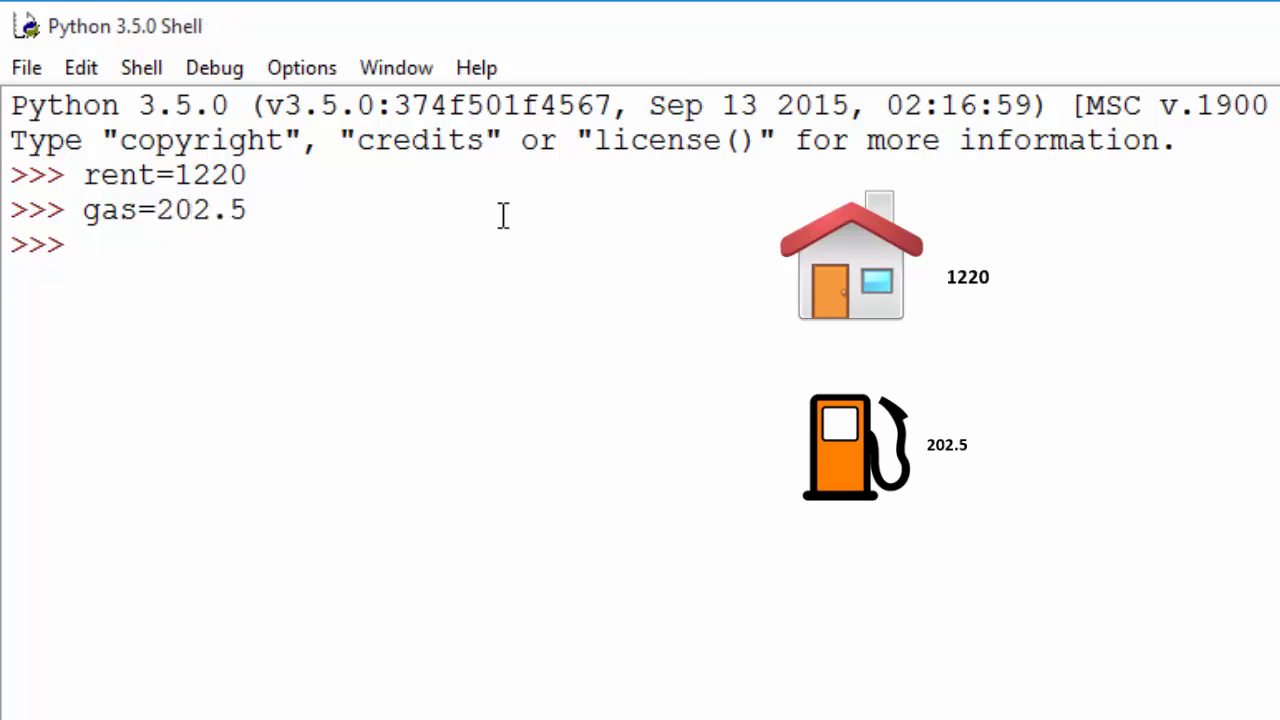
text(groceries)
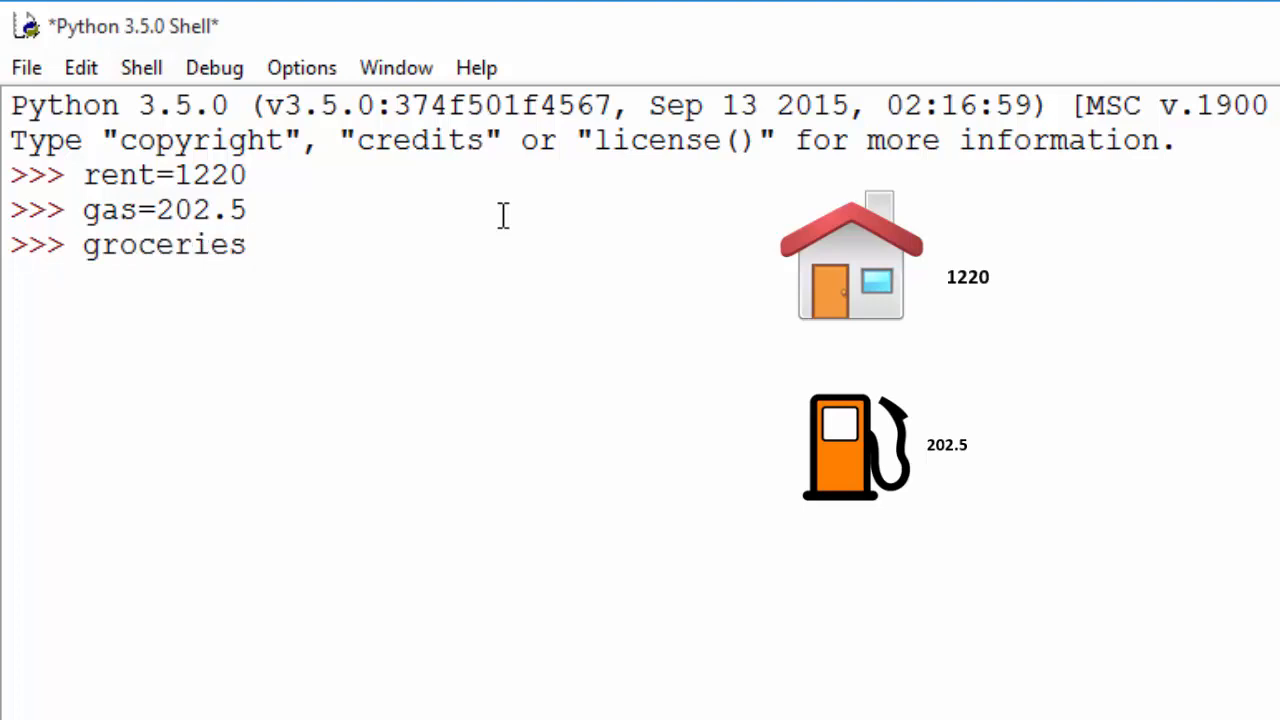
text(=3)
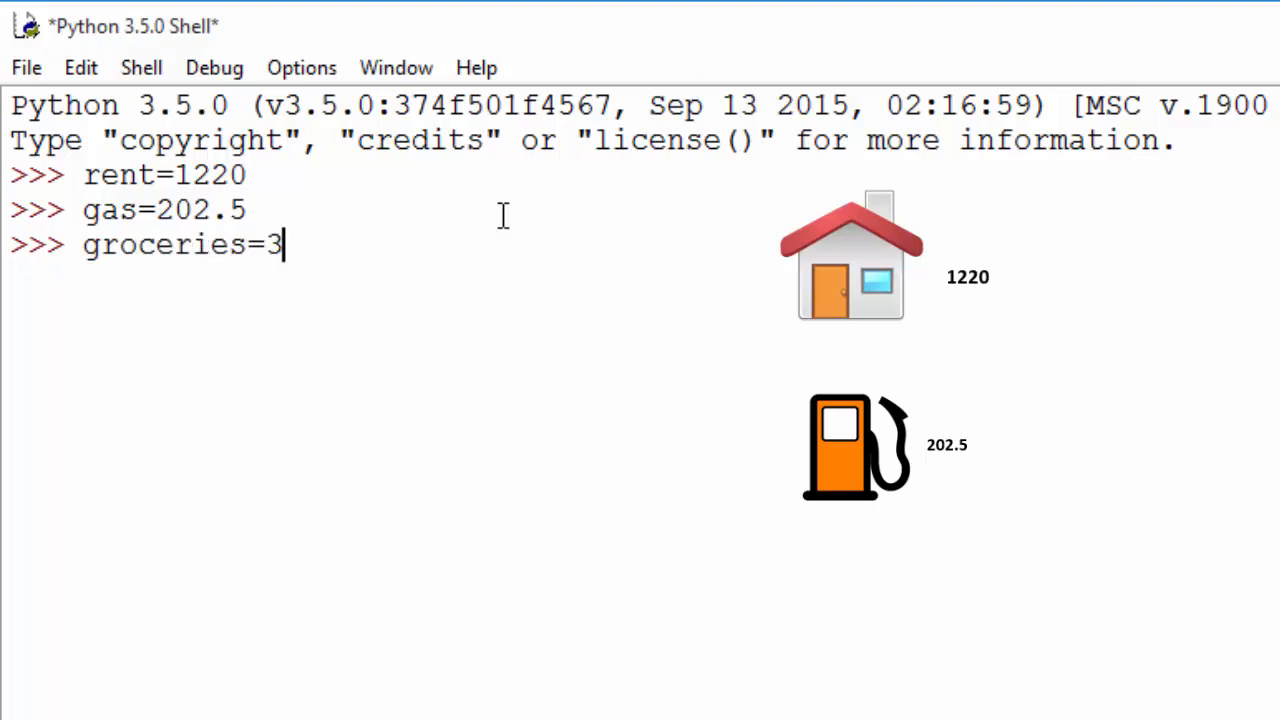
text(05.6)
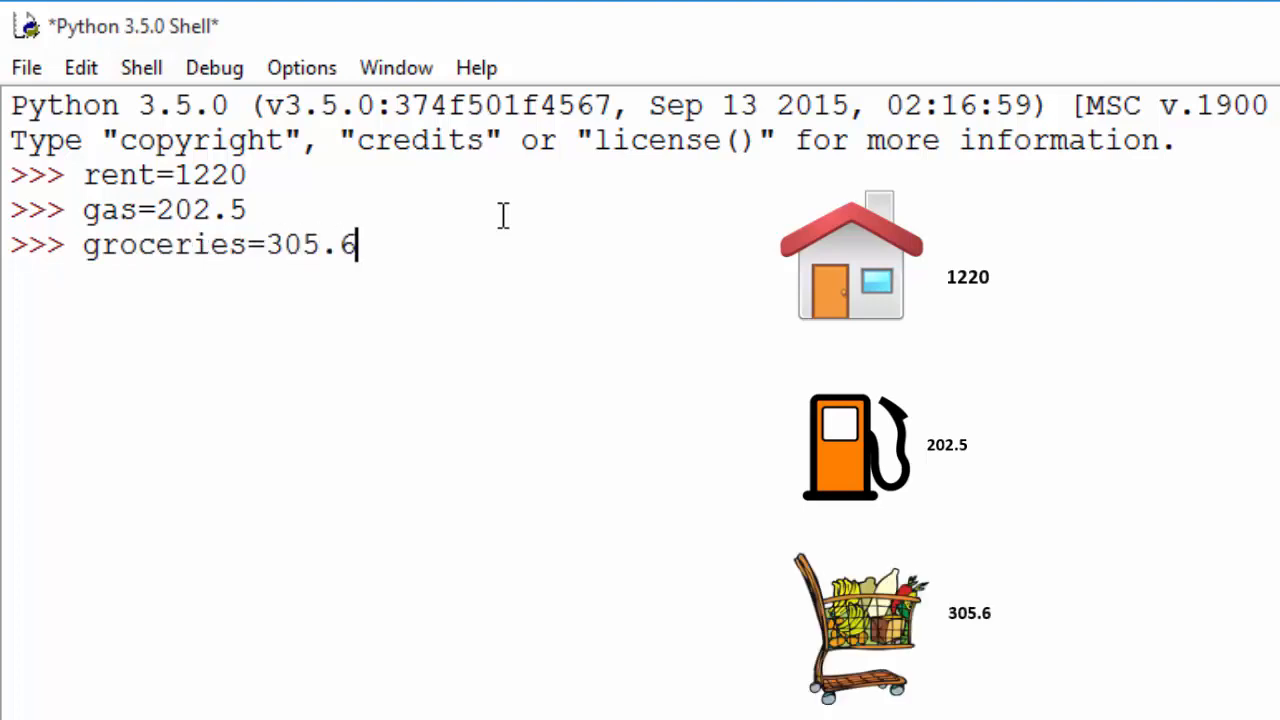
key(enter)
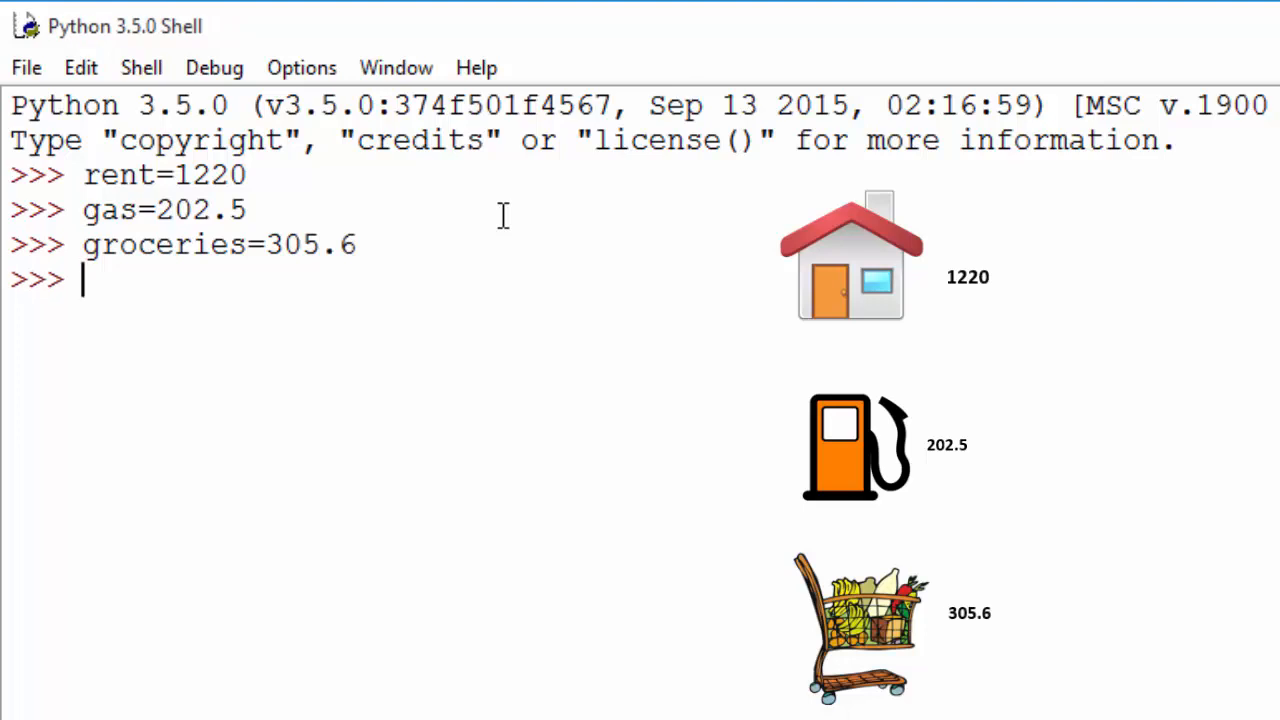
- Run print(rent) to display its value, 1220
text(re)
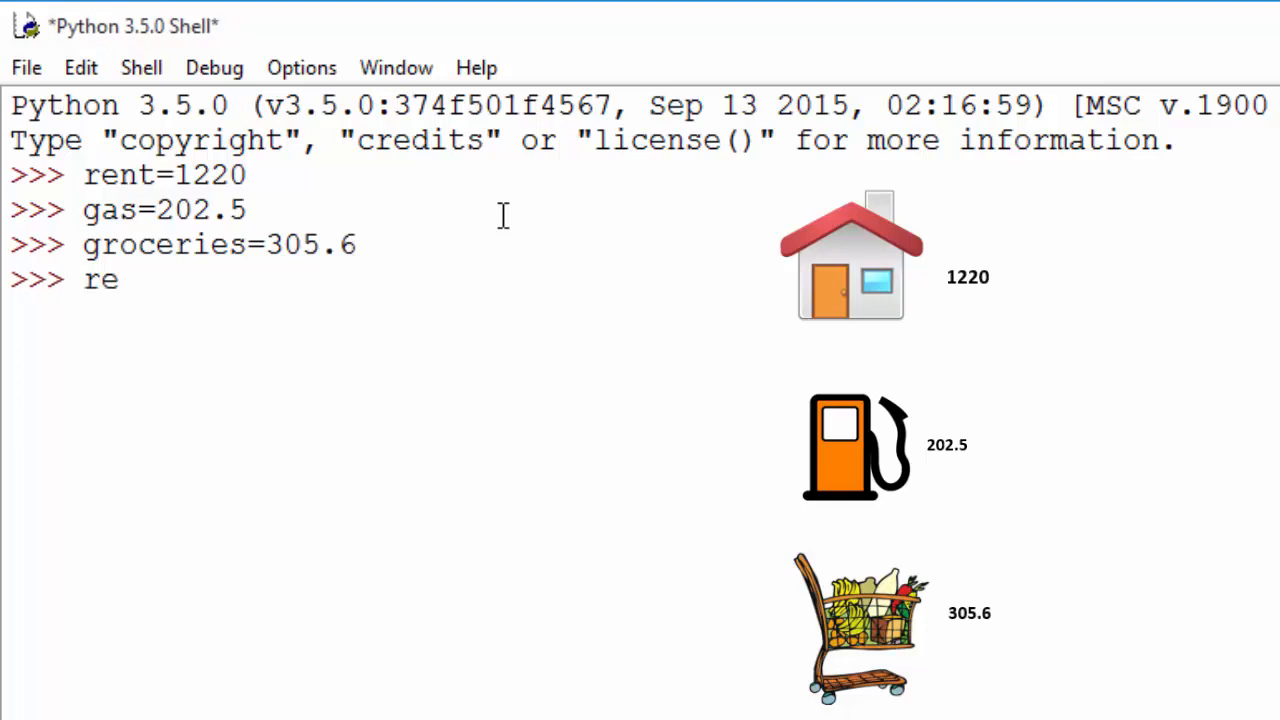
text(print)
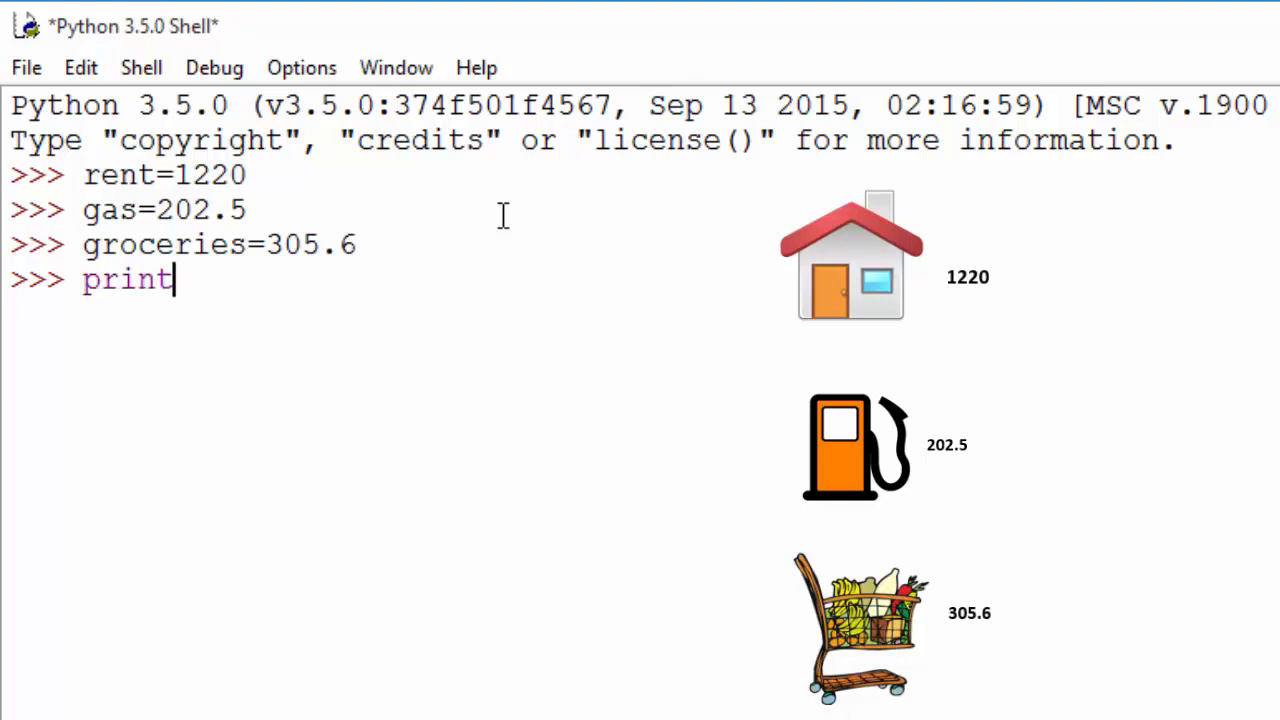
text((rent))
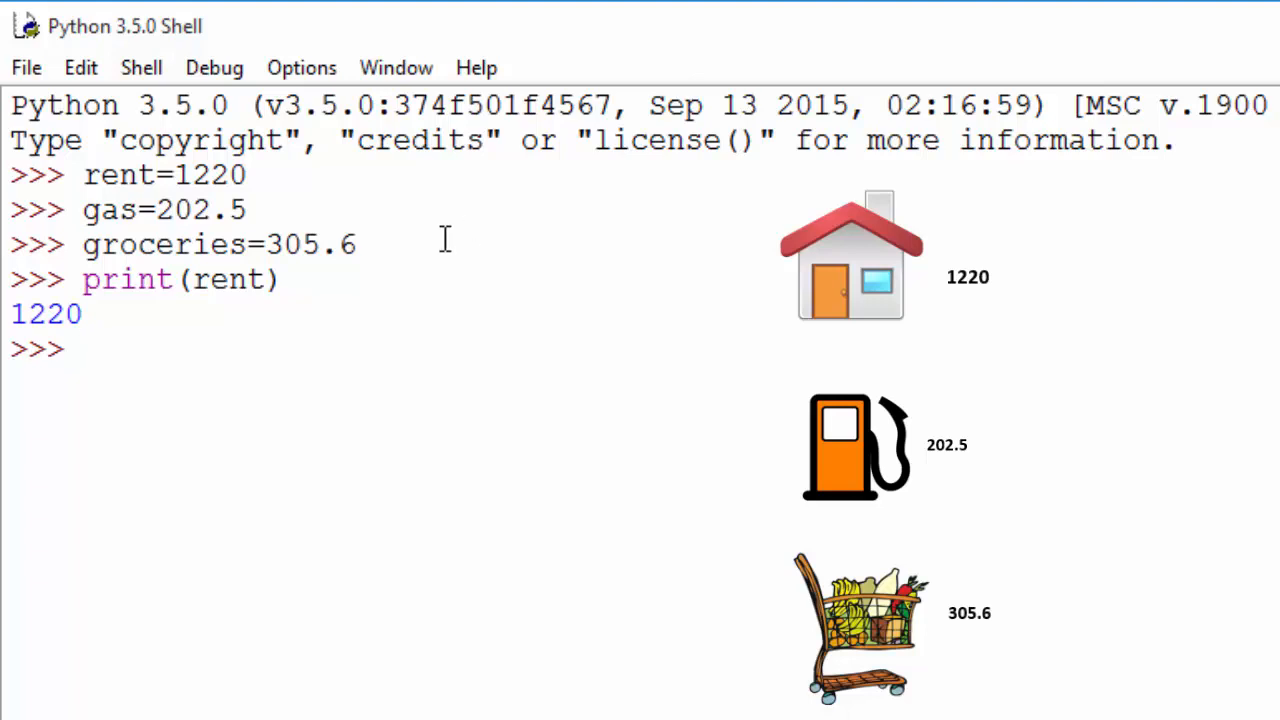
double_click(224, 280)
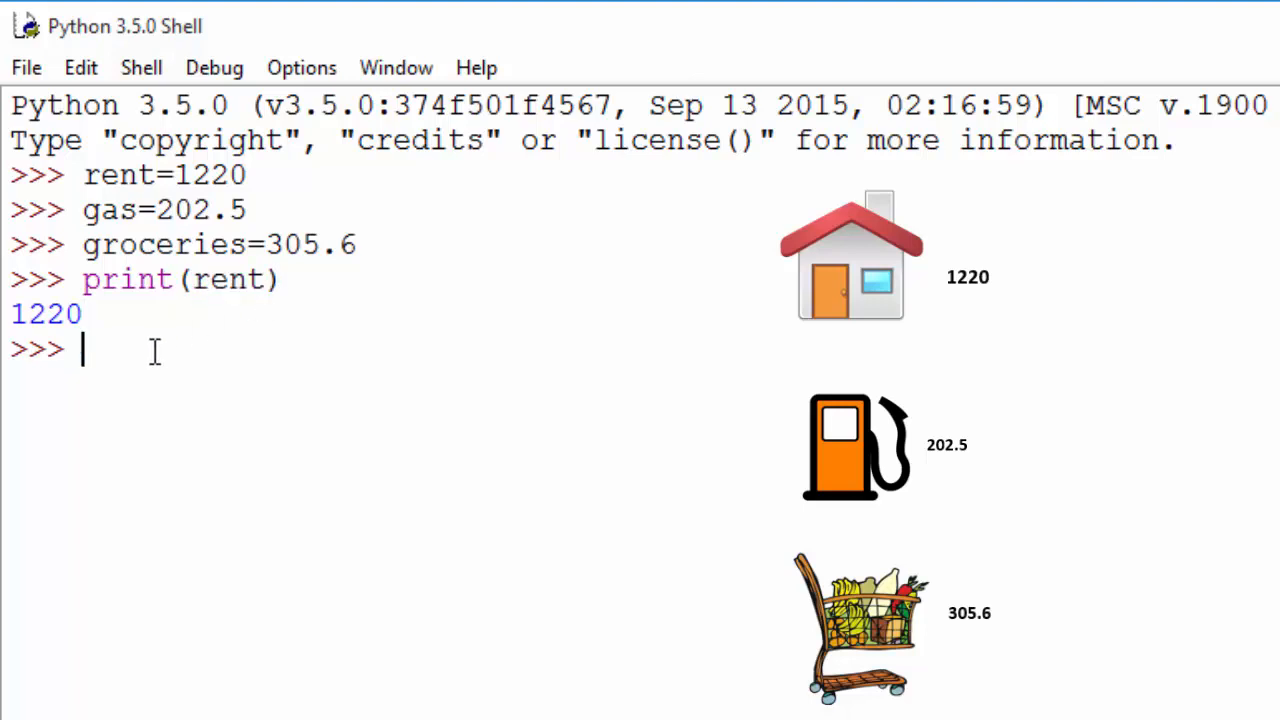
mouse_move(430, 344)
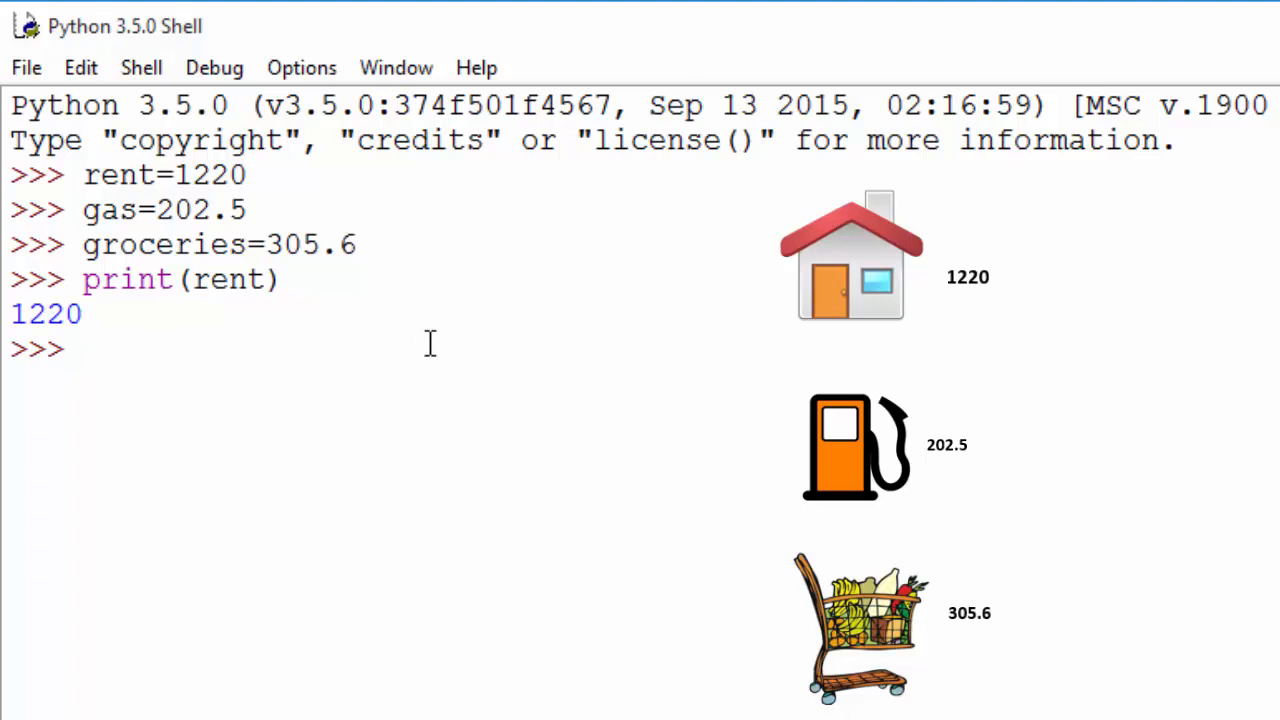
- Assign total = rent + gas + groceries
text(total)
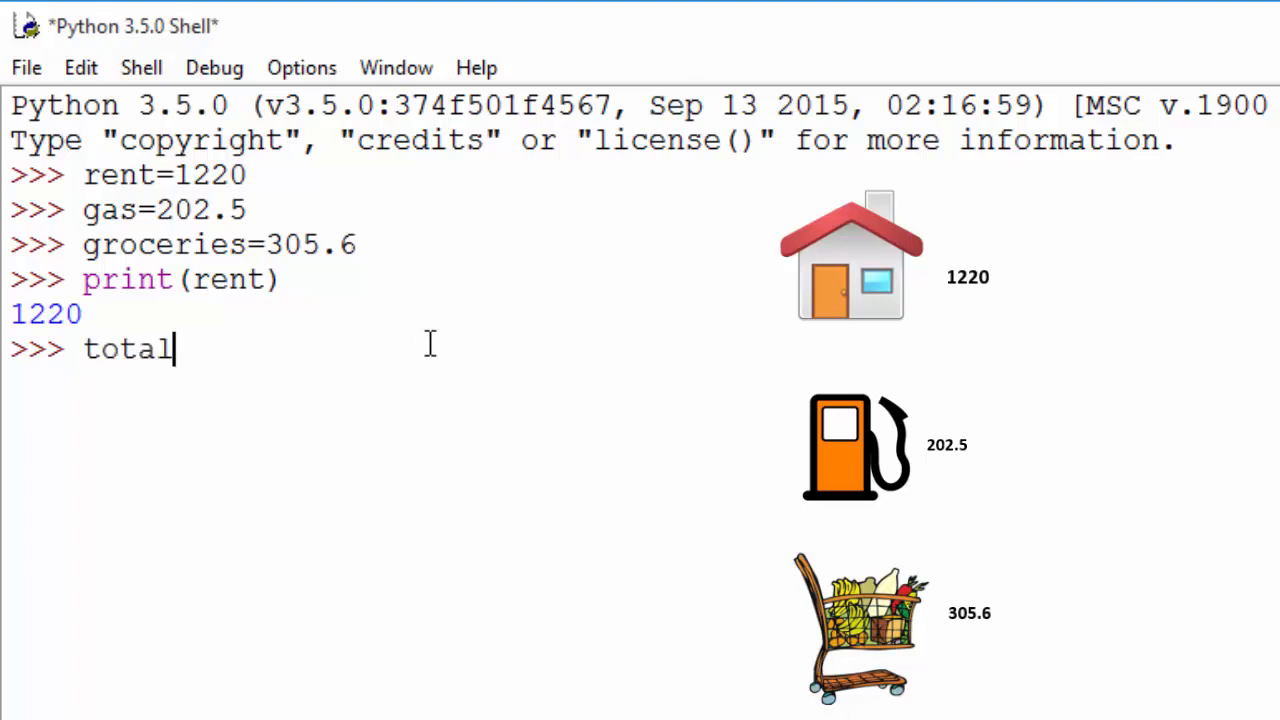
text(=rent)
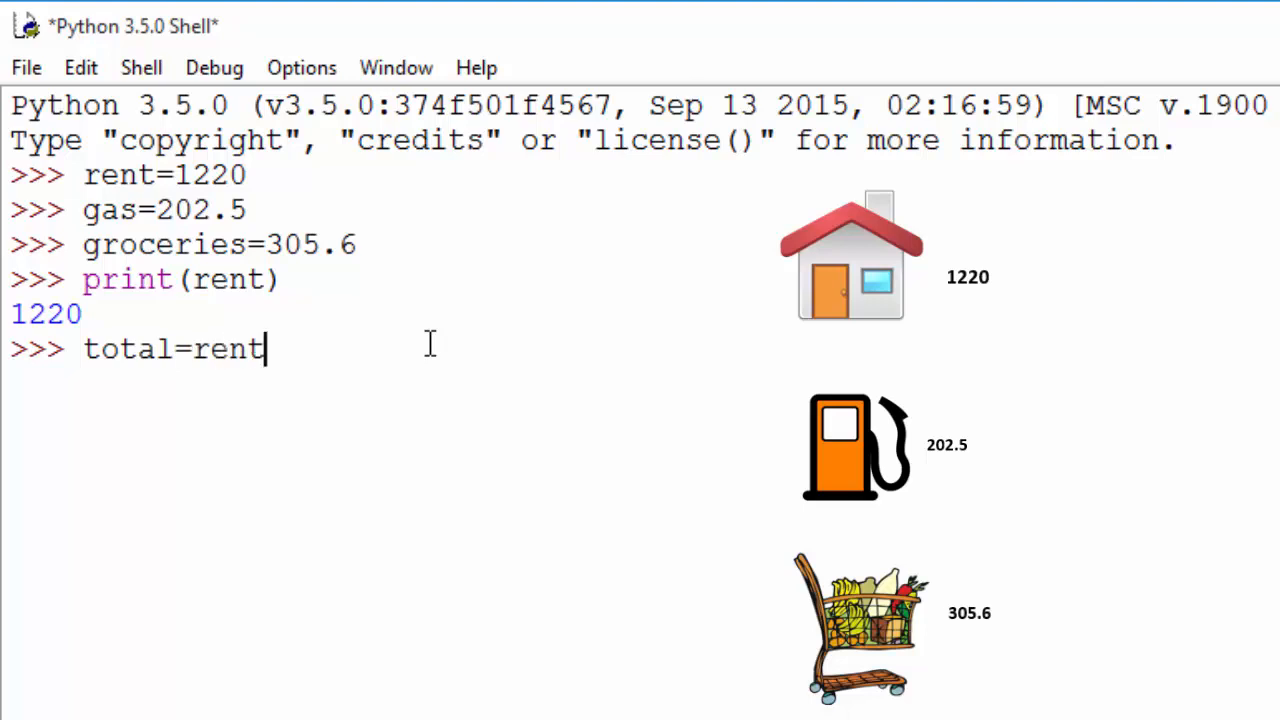
text(+gas)
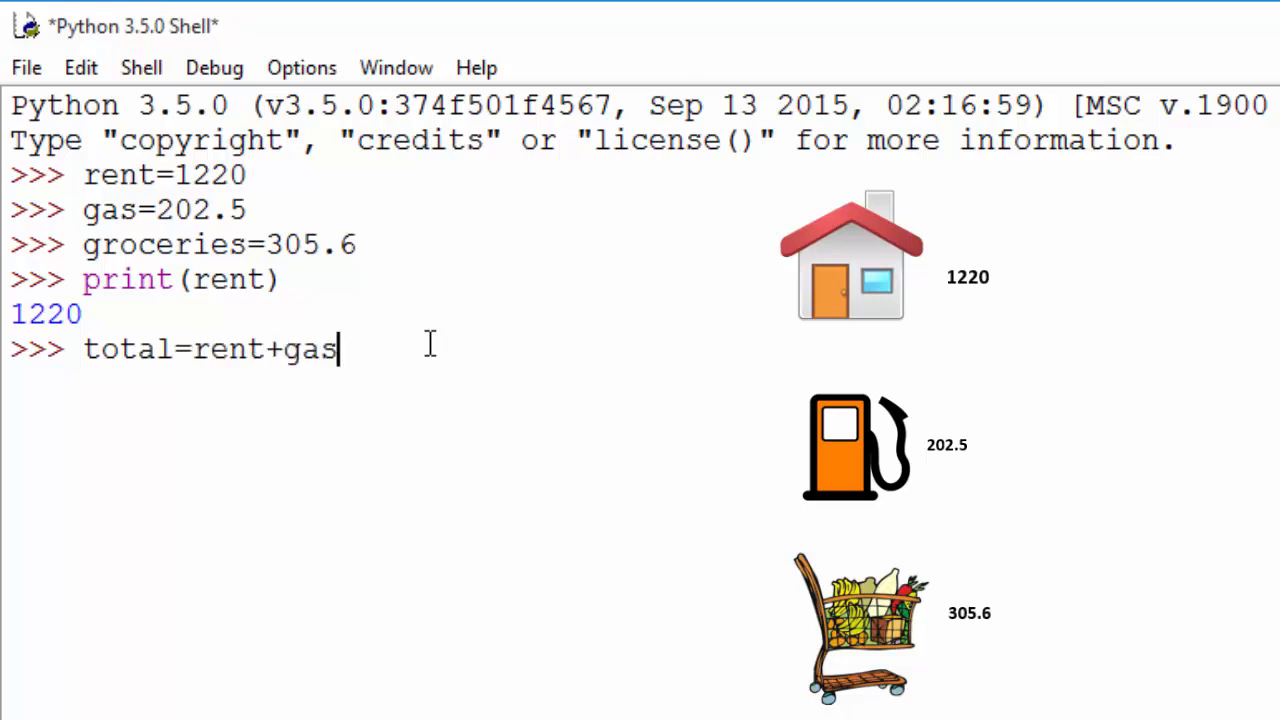
text(+gro)
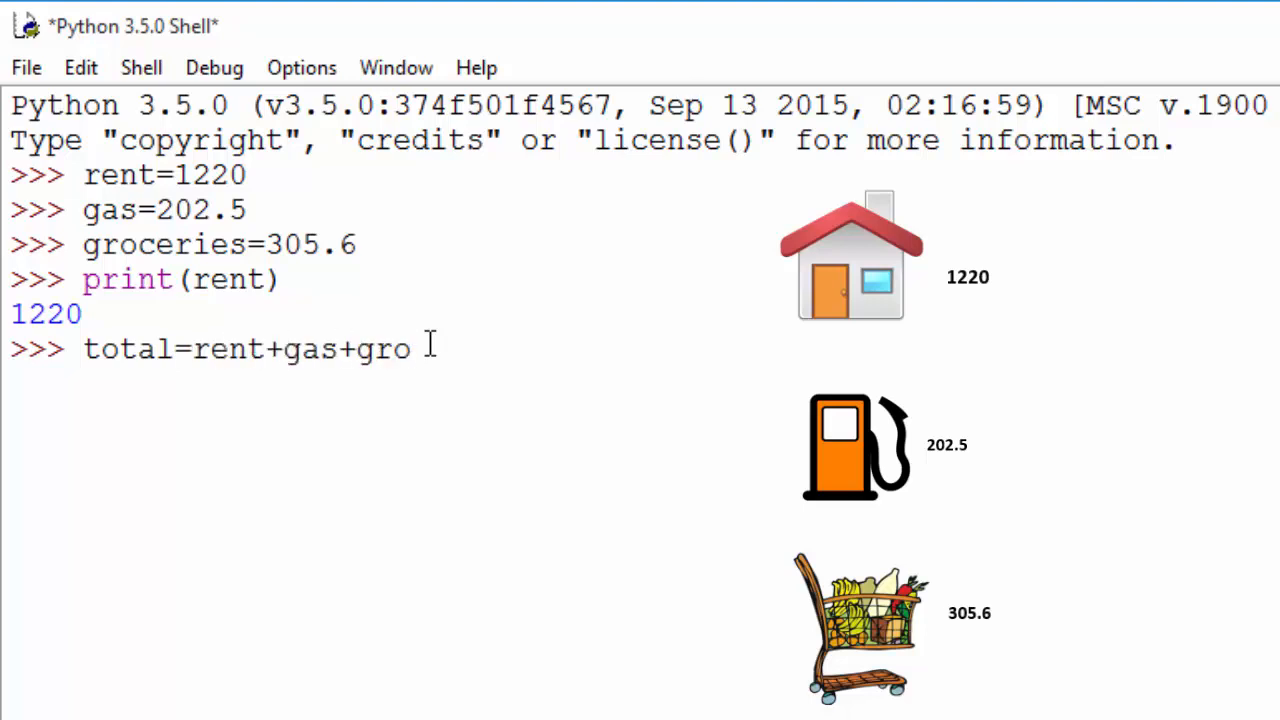
text(ceries)
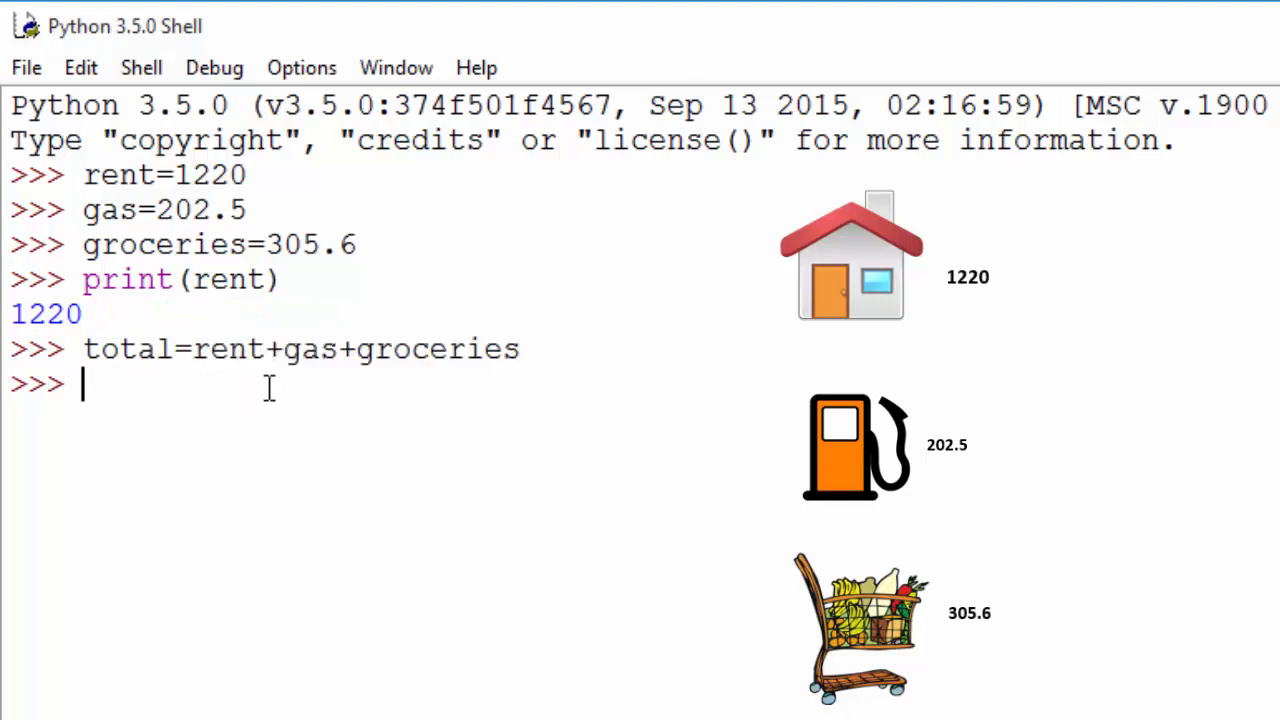
- Run print(total) to show the sum 1728.1, then begin a new rent line
text(print()
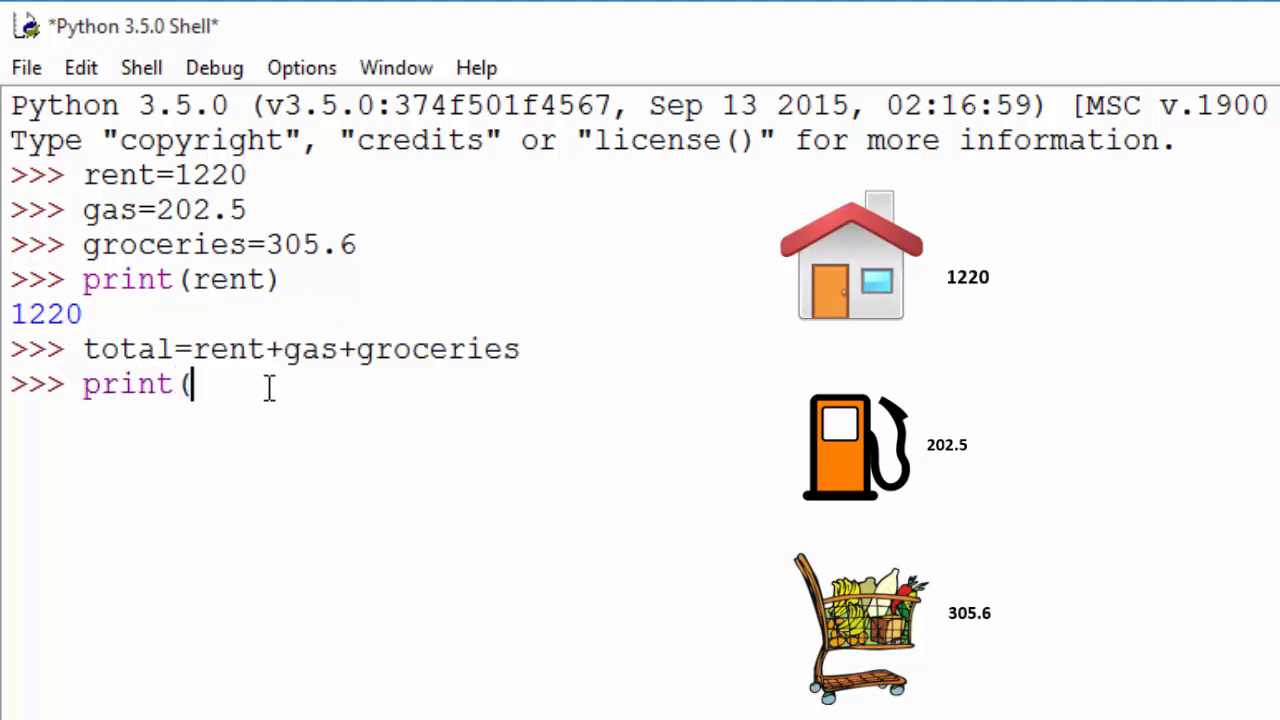
text(total))
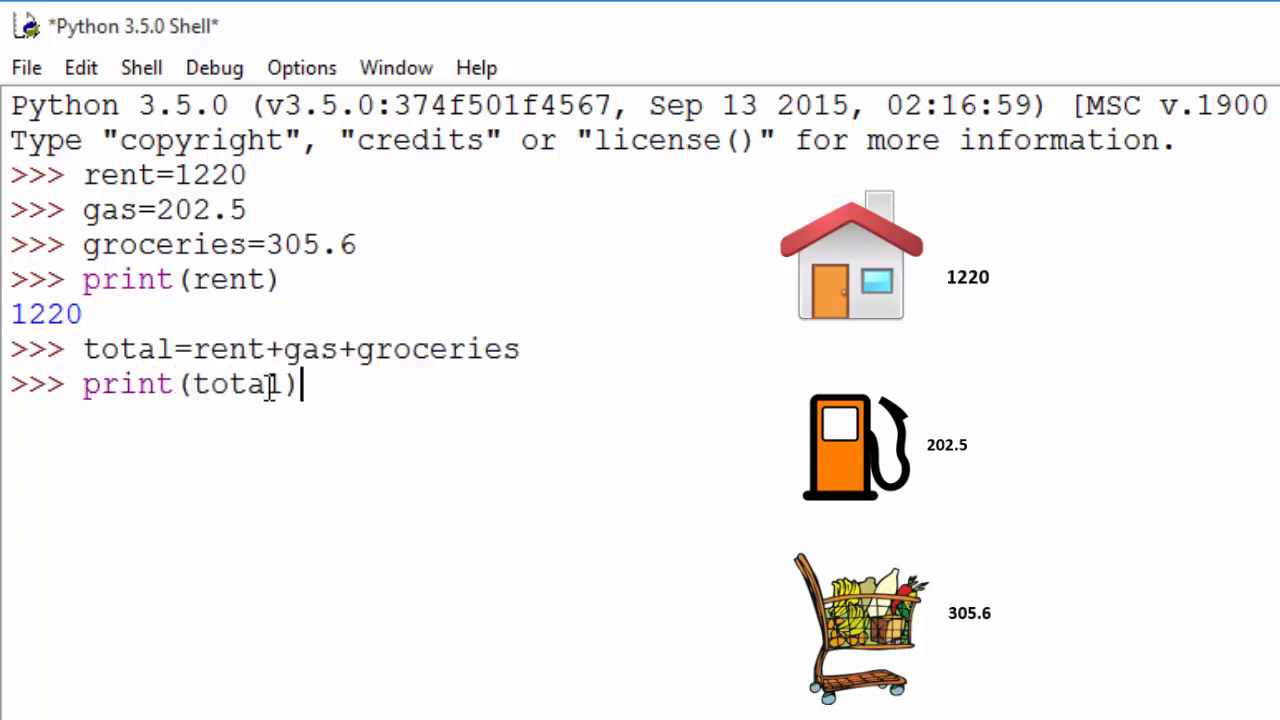
key(enter)
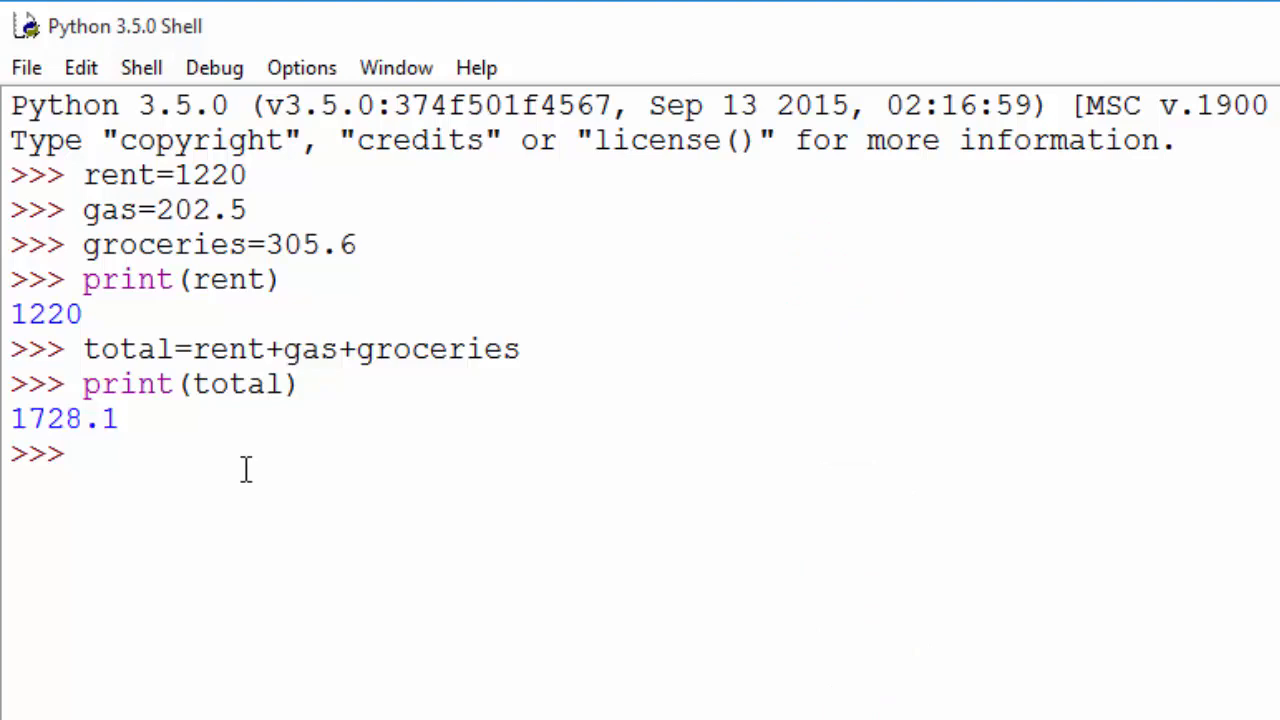
text(rent)
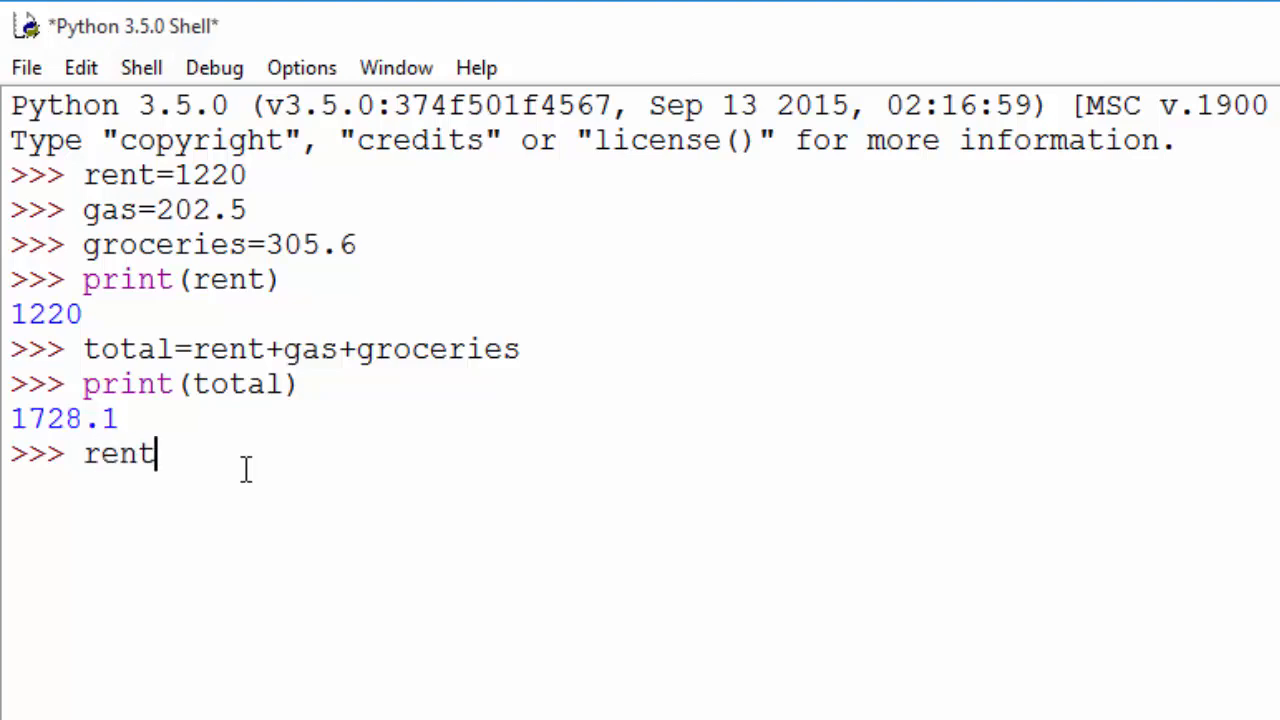
- Reassign rent = 1400
text(=1400)
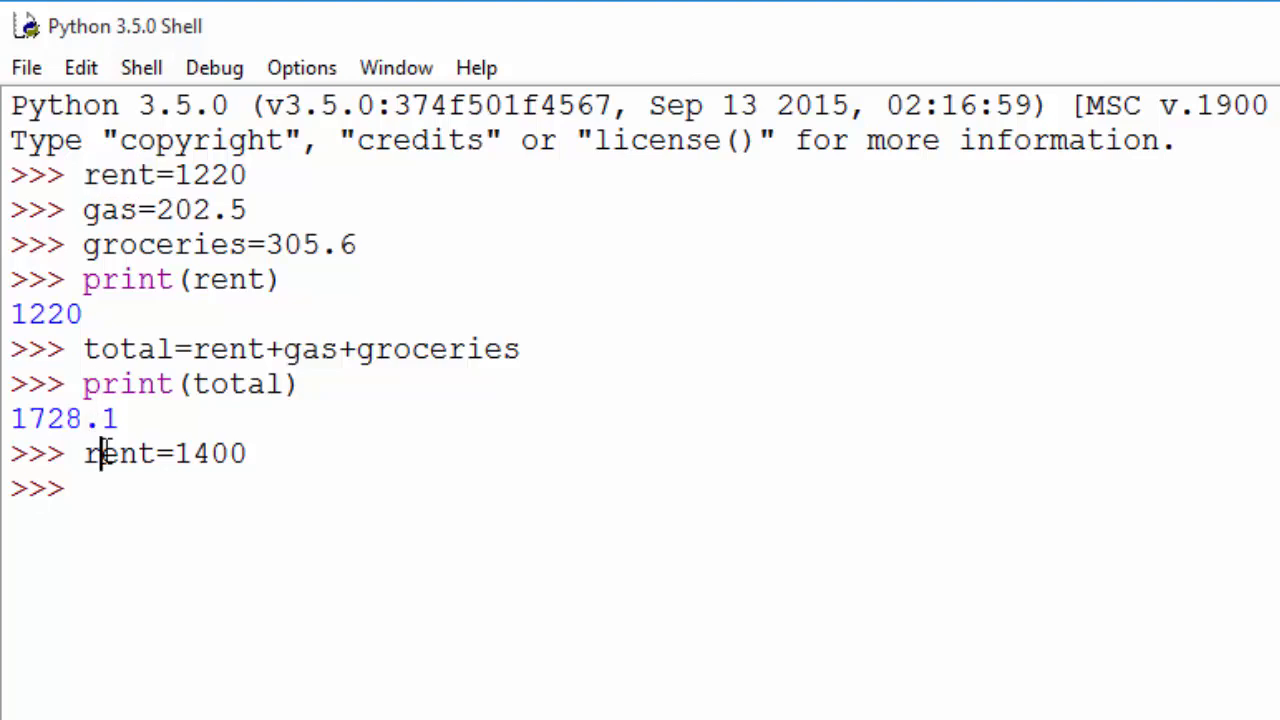
double_click(118, 452)
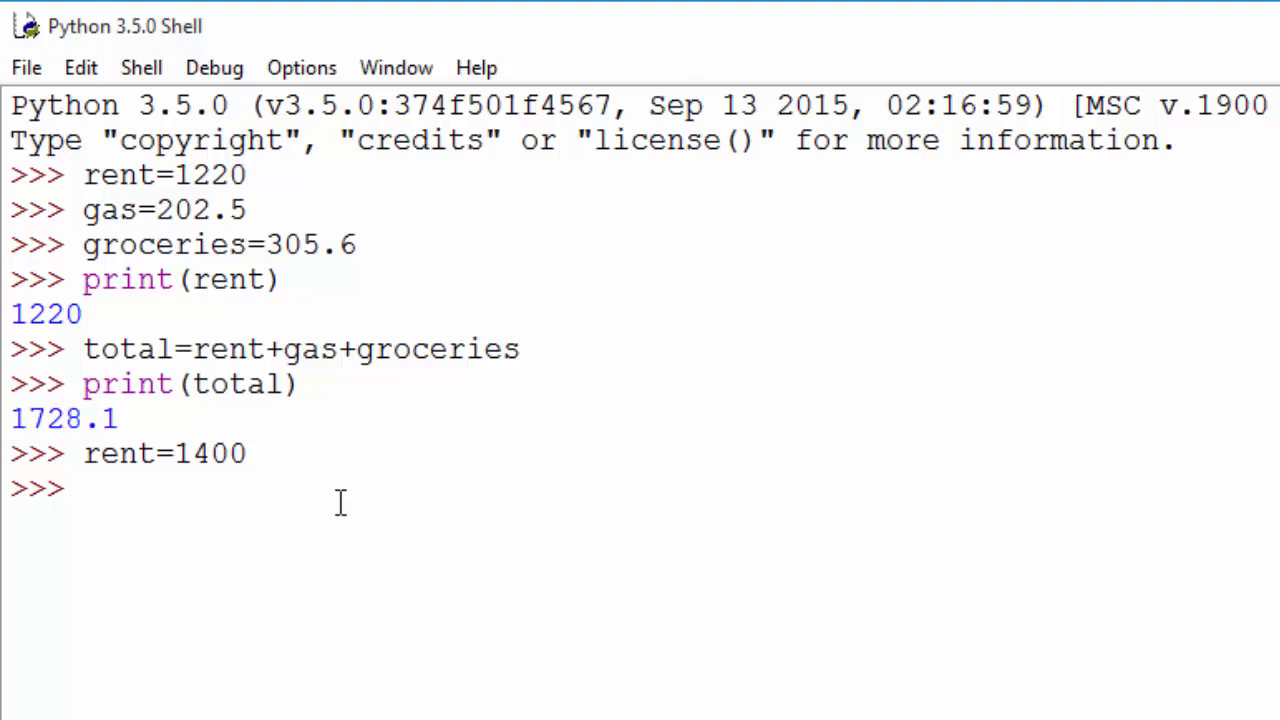
- Assign item1 = "rent", item2 = "gas" and item3 = "groceries" as string labels
text(i)
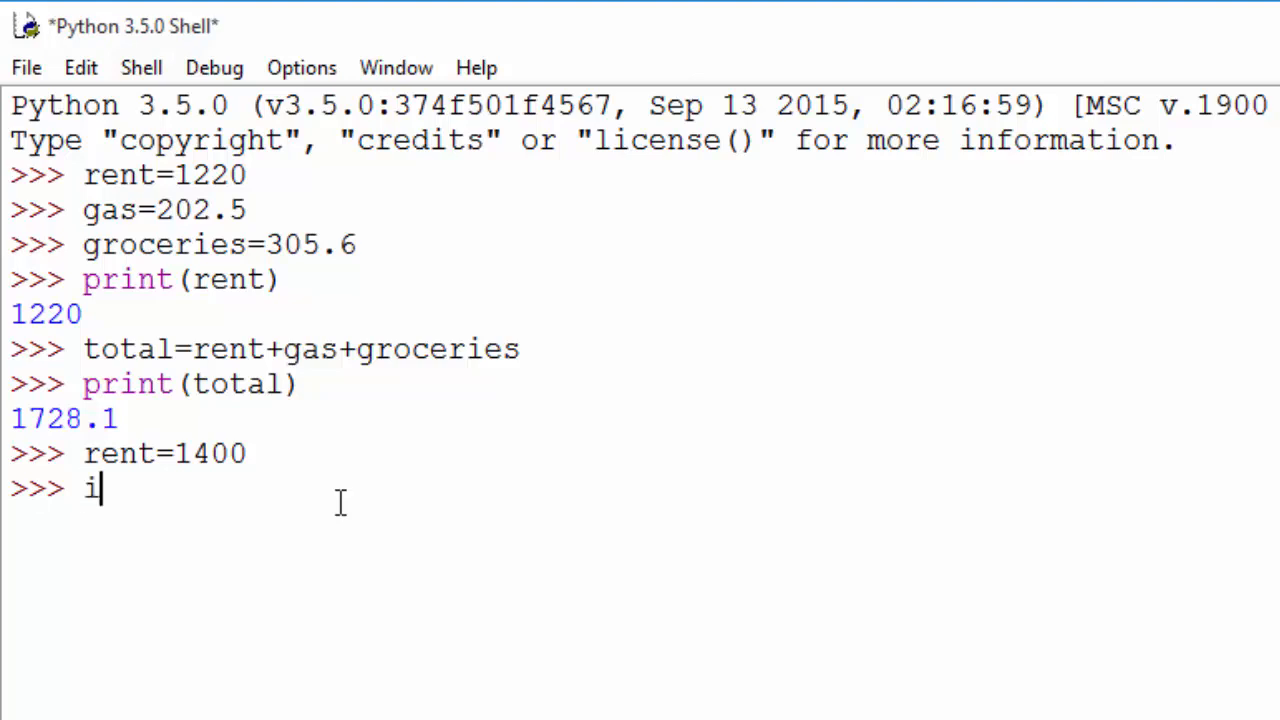
text(tem1)
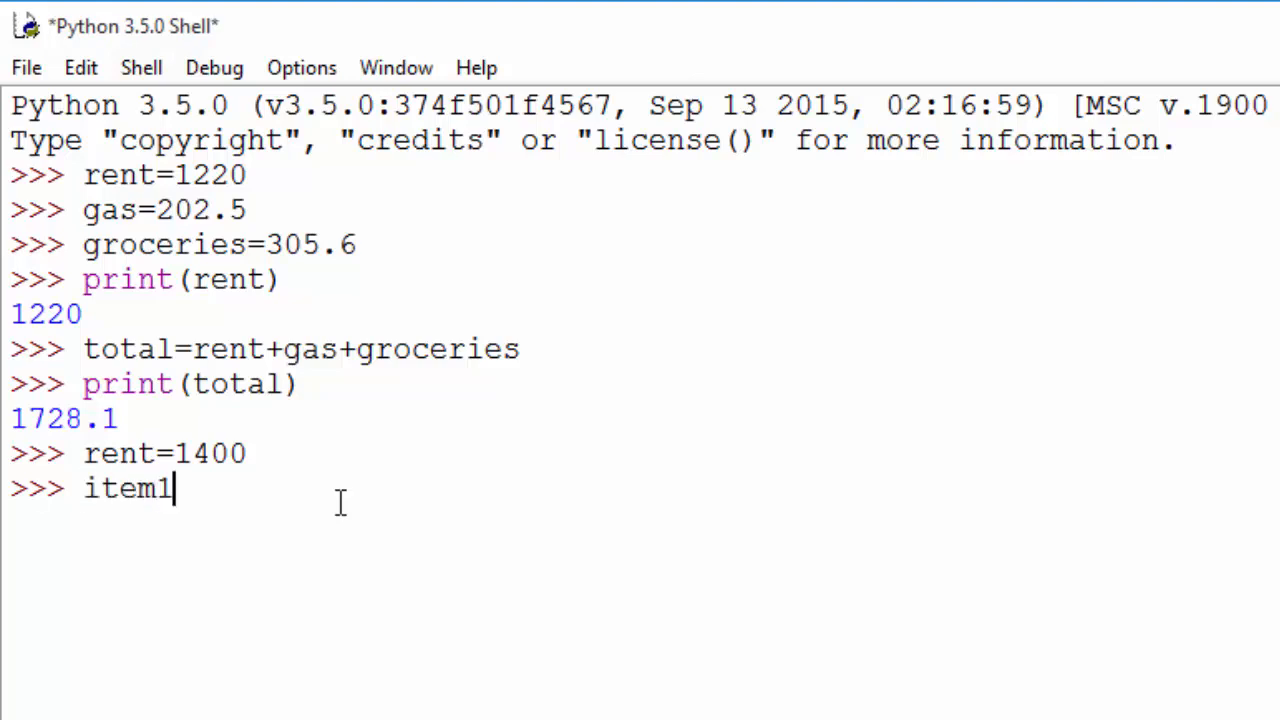
text(="rent)
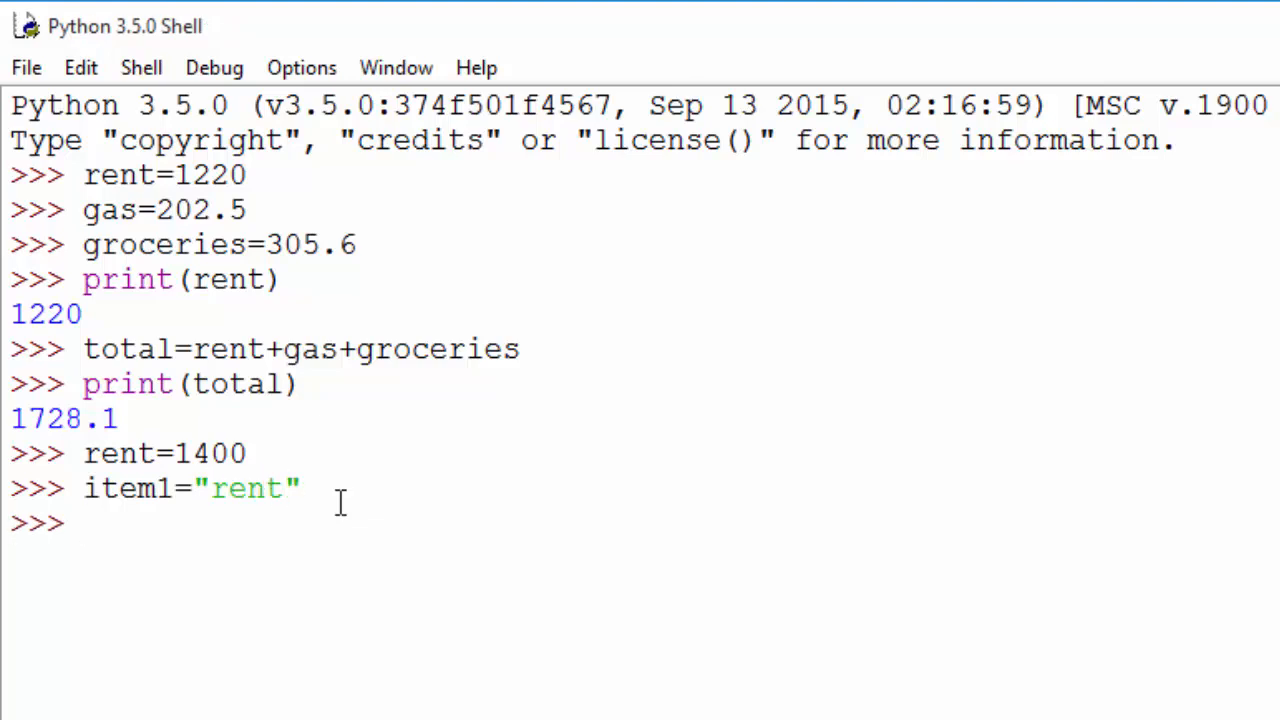
text(item2=)
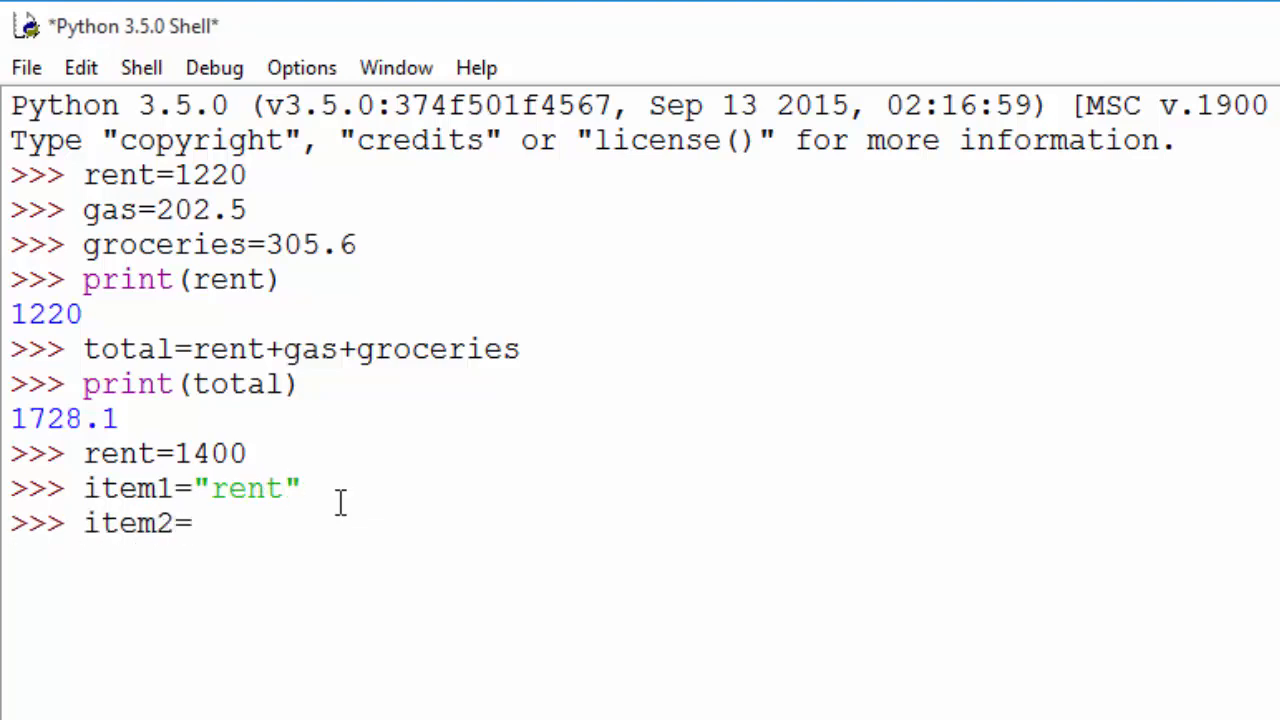
text("gas")
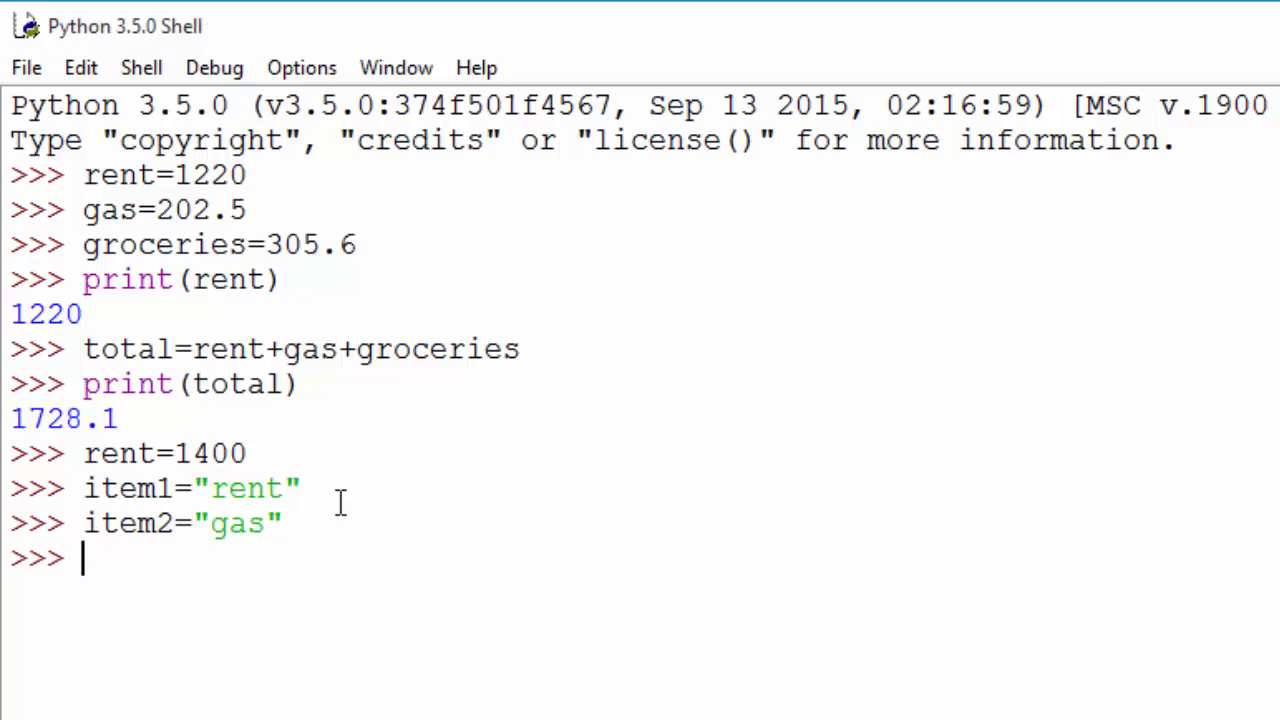
text(item3=)
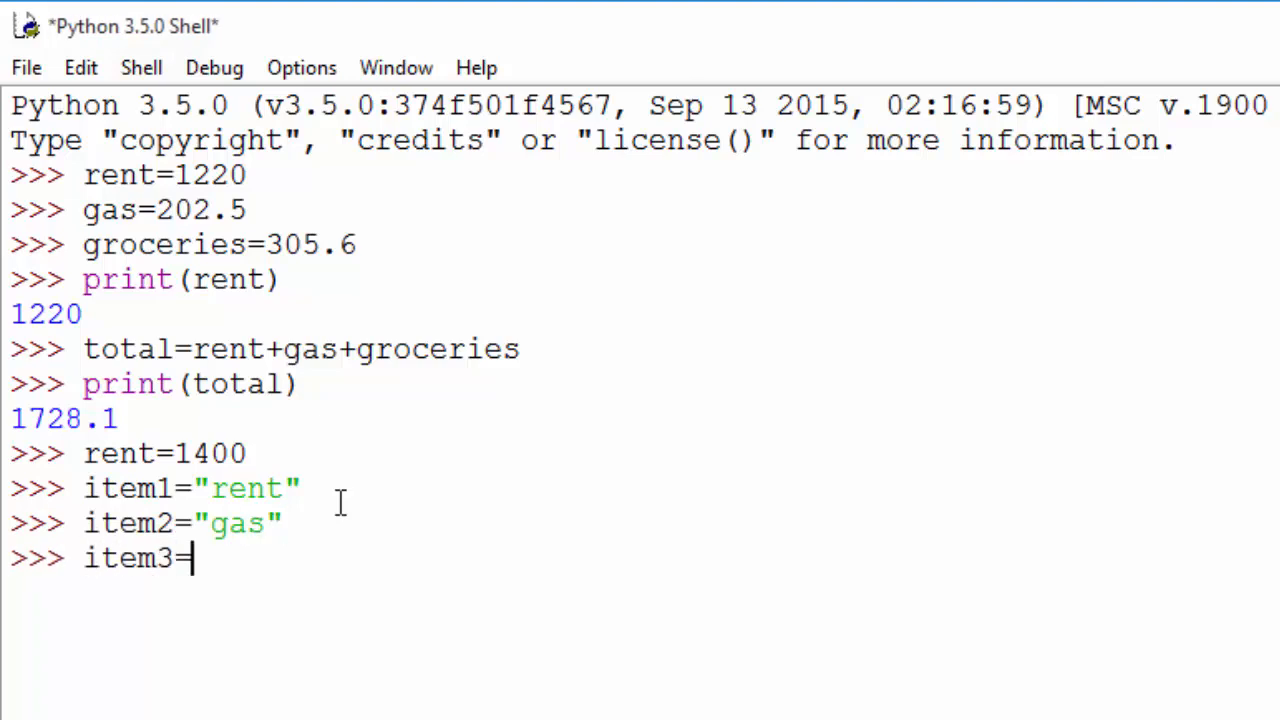
text("groceries")
text(print("E)
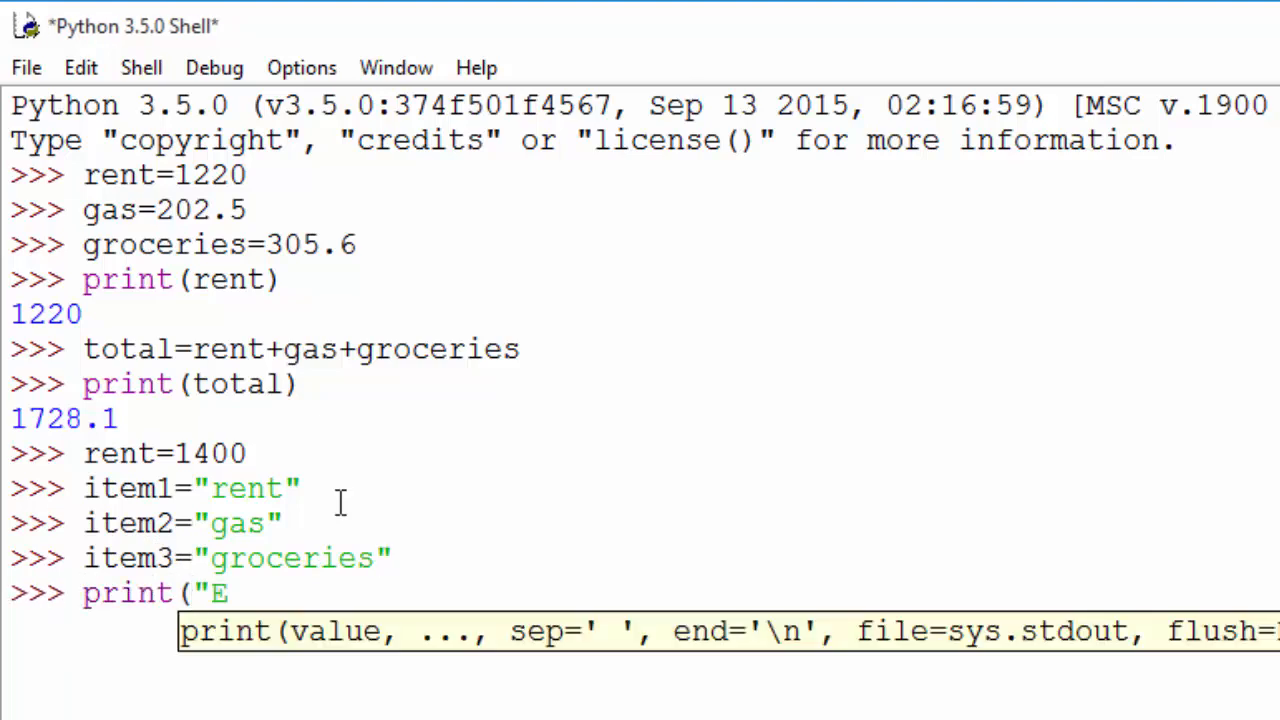
- Run print("Expense items:", item1, item2, item3) to output the three labels
text(xpense)
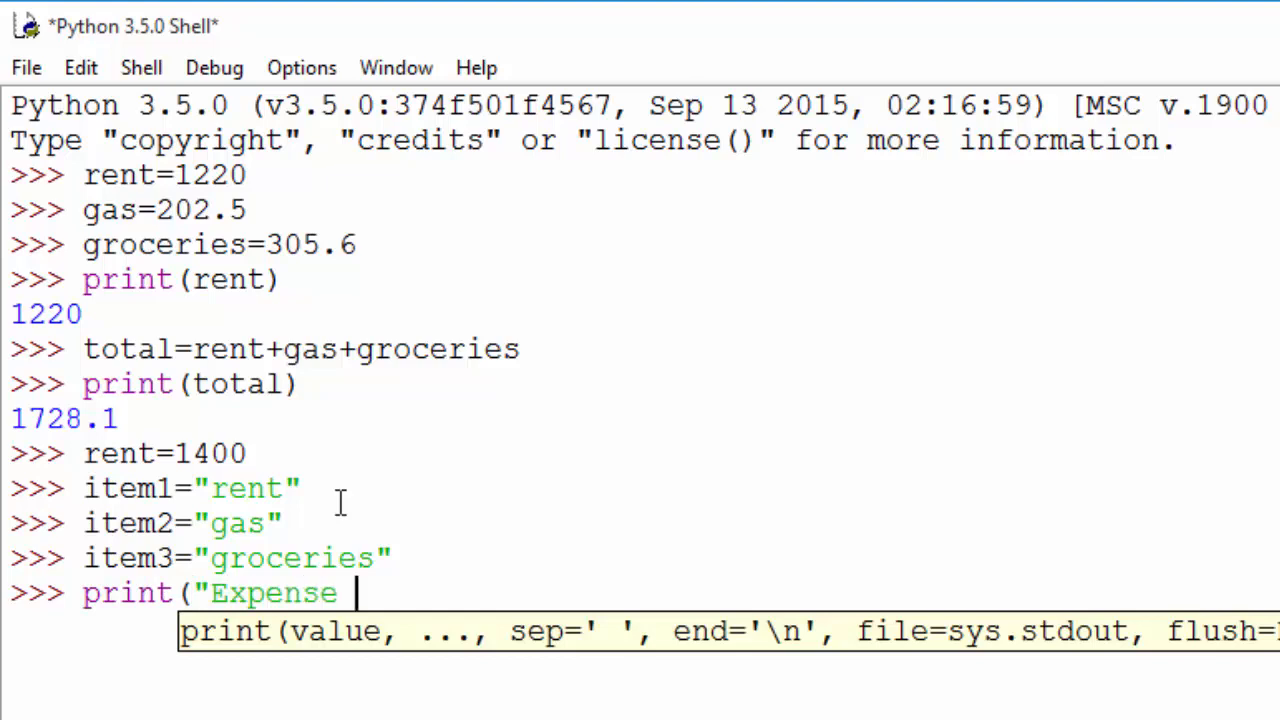
text(items:)
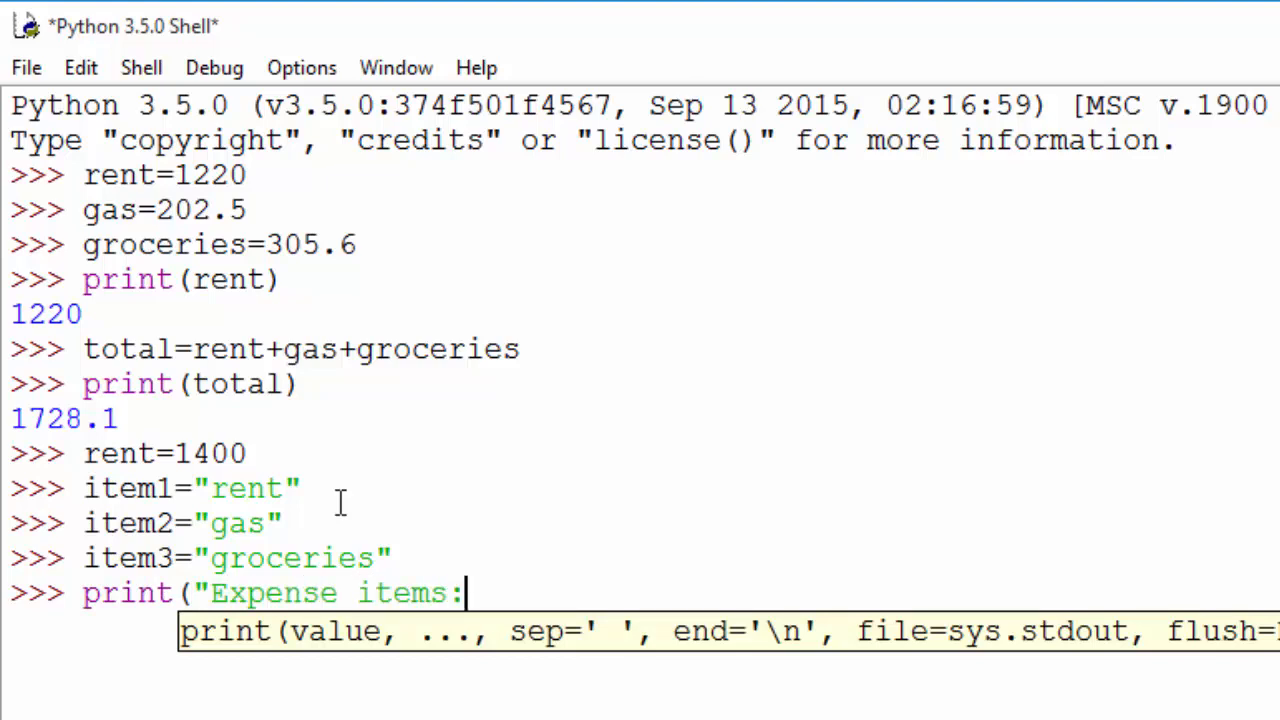
text(,item)
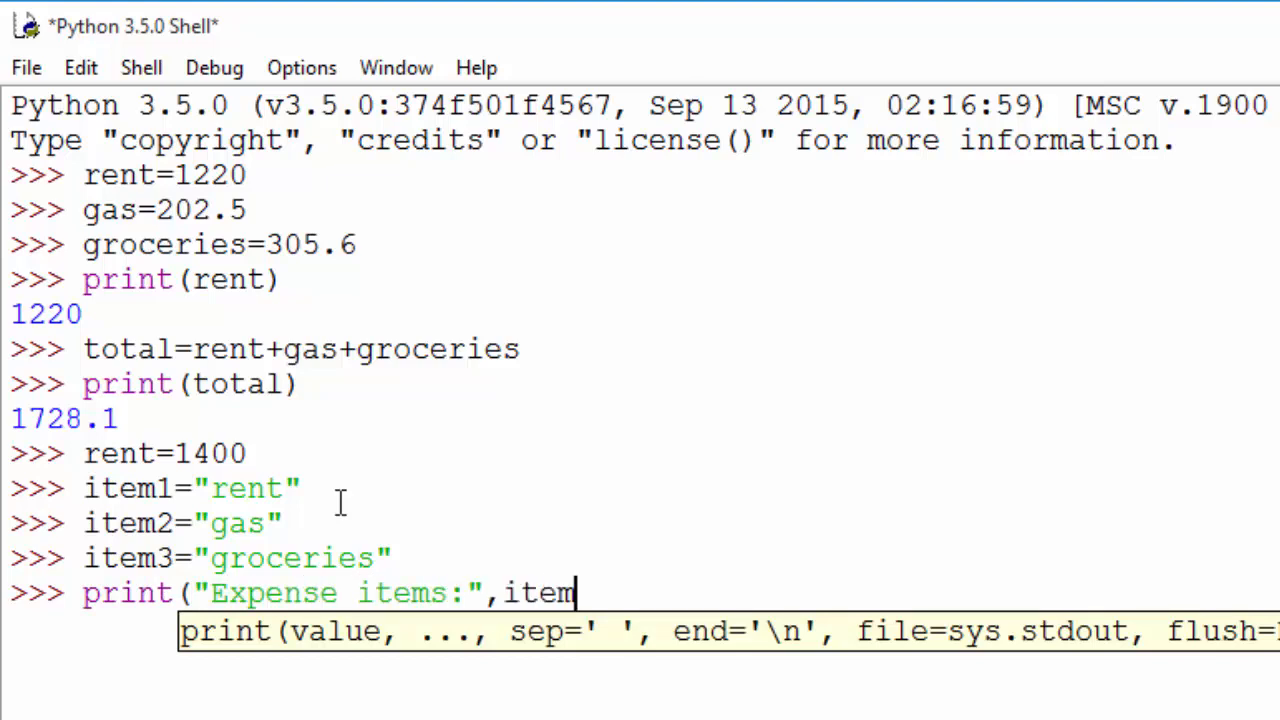
text(1,item2,item3))
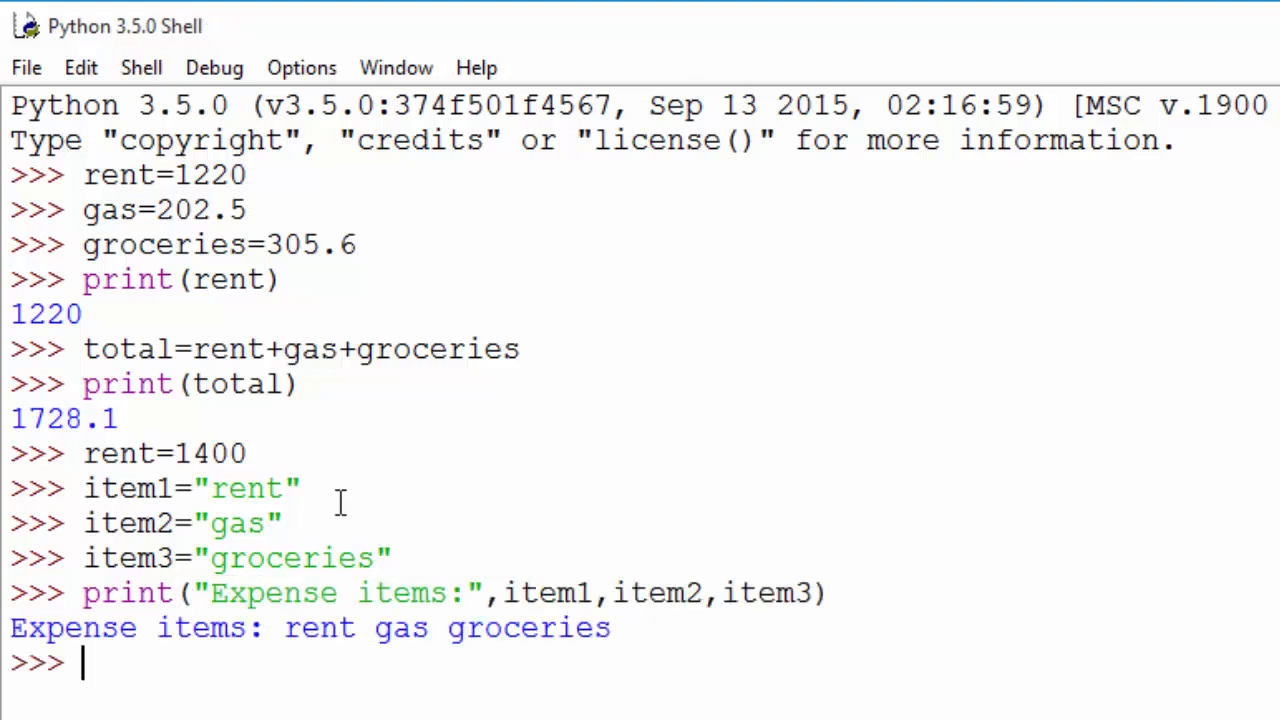
mouse_move(284, 558)
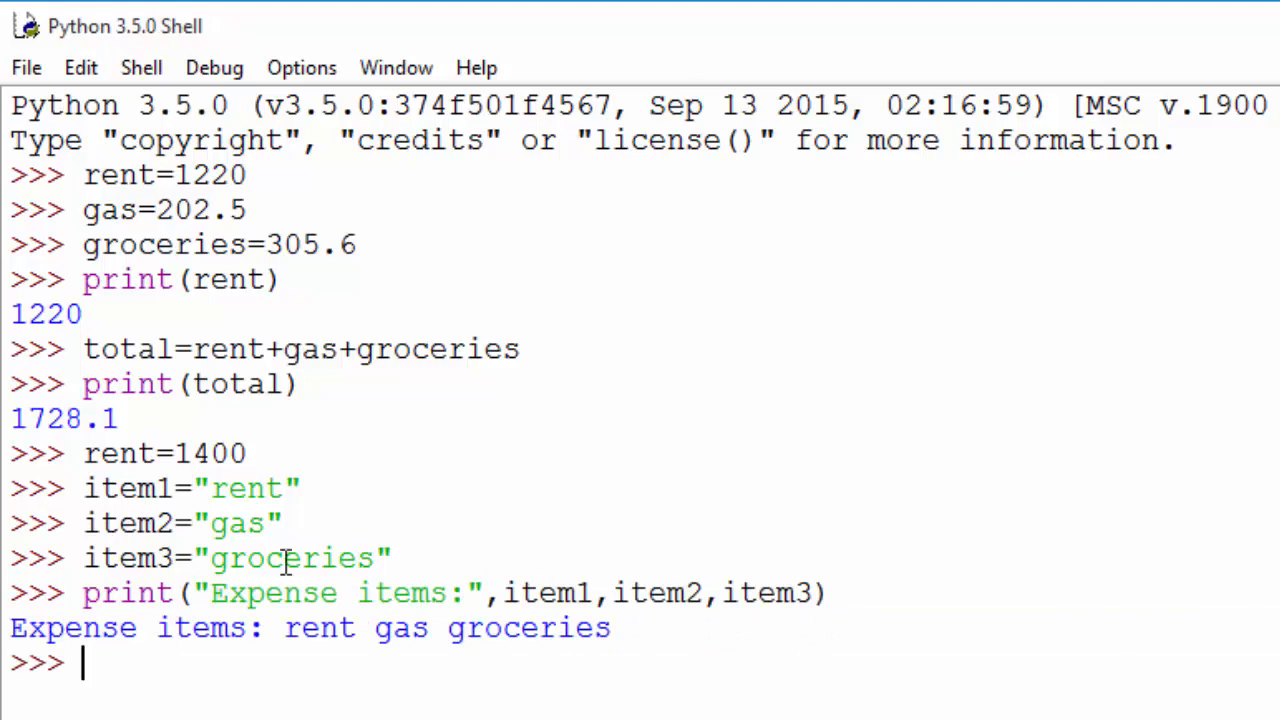
double_click(530, 592)
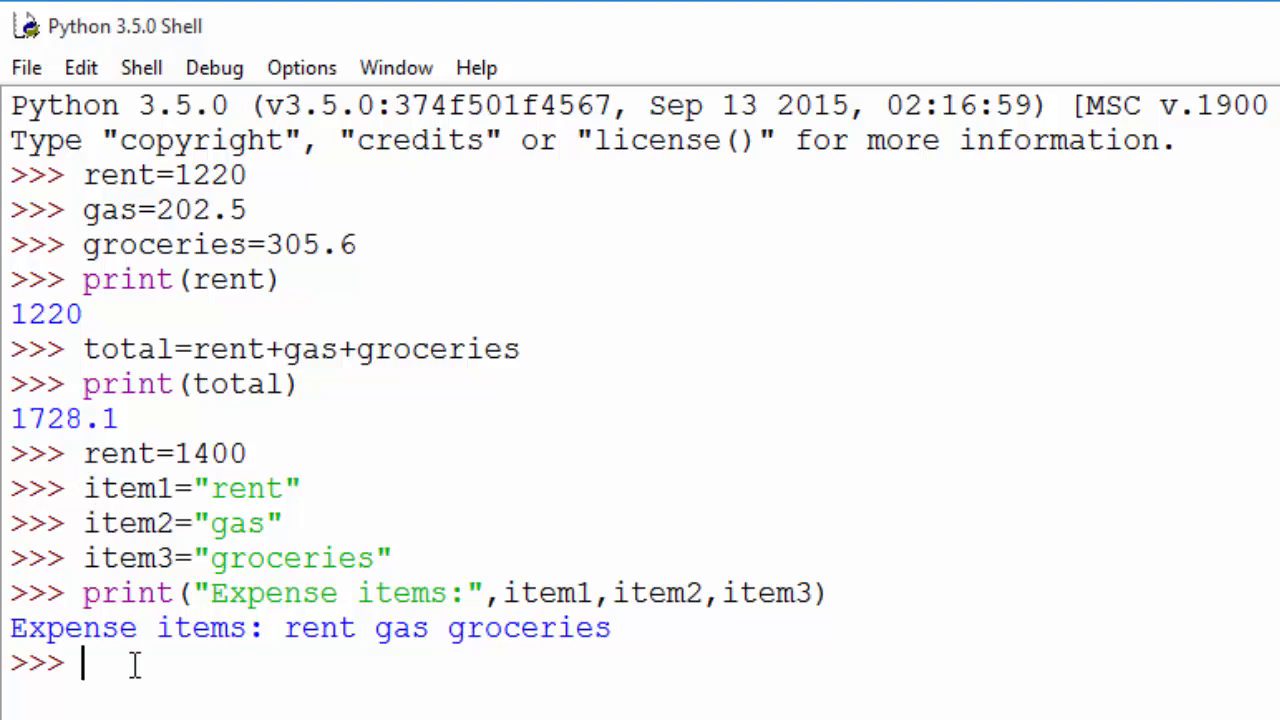
- Enter True=4 to trigger "SyntaxError: can't assign to keyword"
scroll(down, 3)
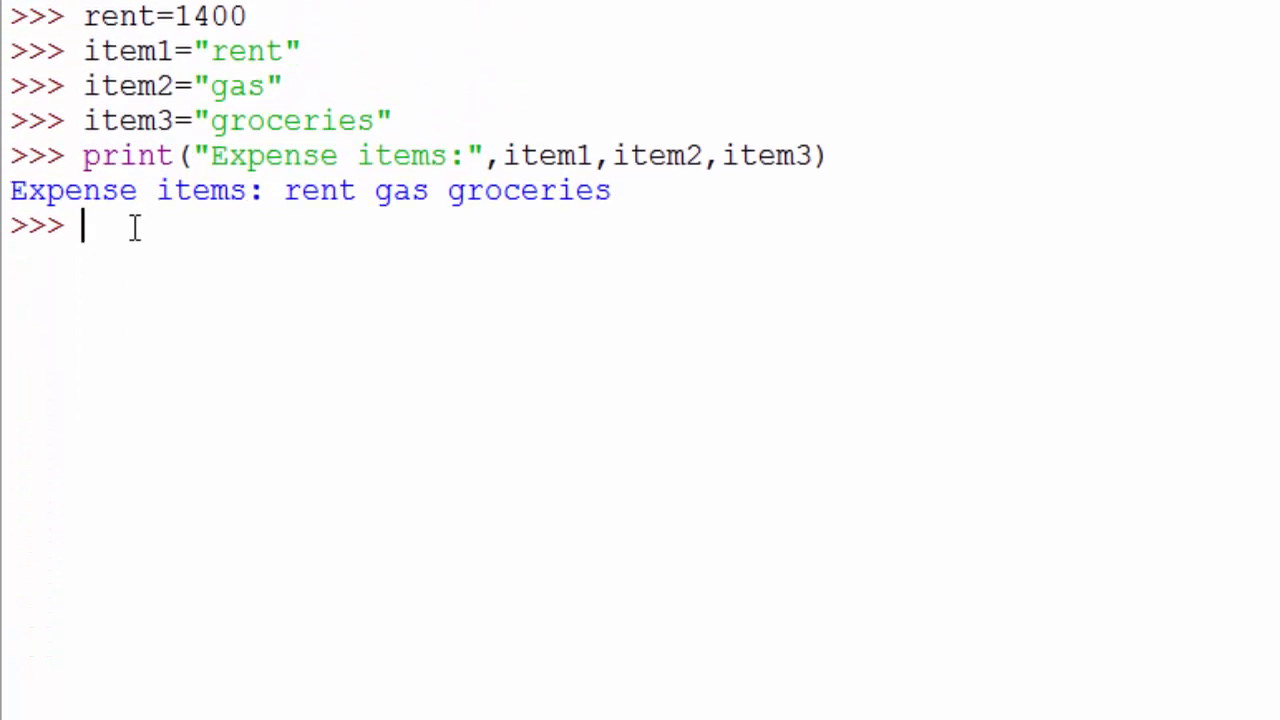
mouse_move(290, 228)
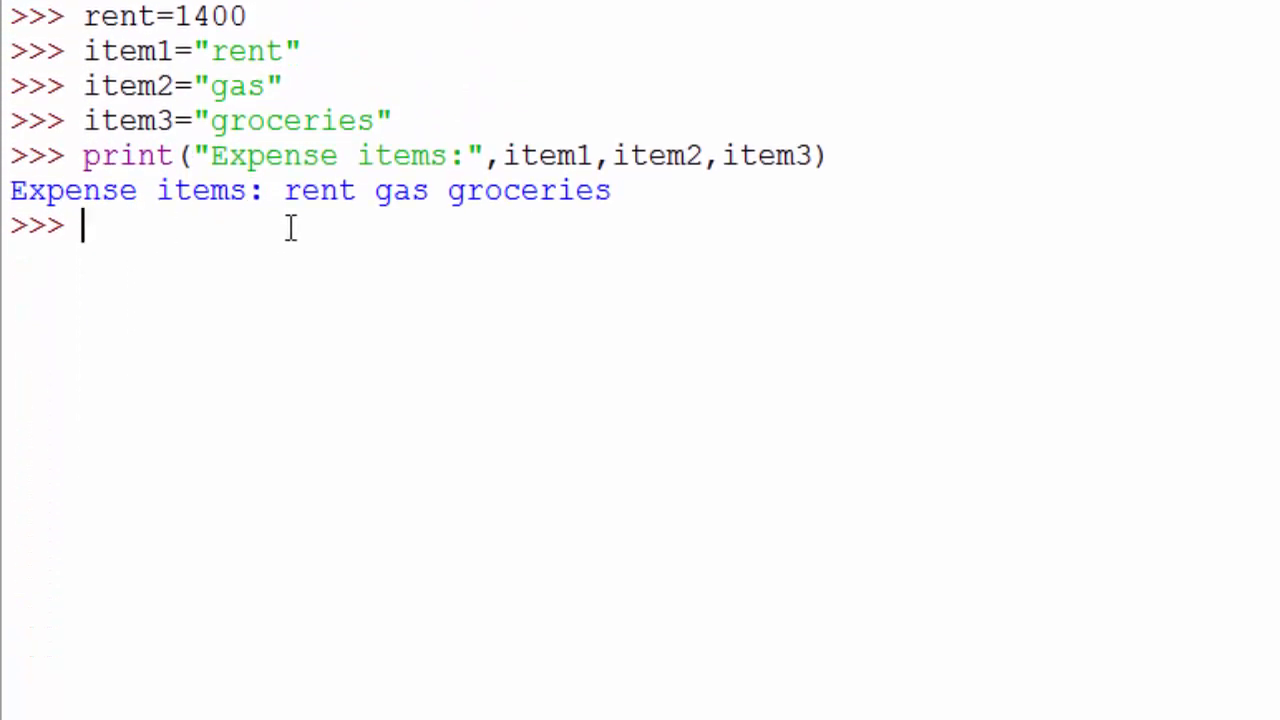
text(Tr)
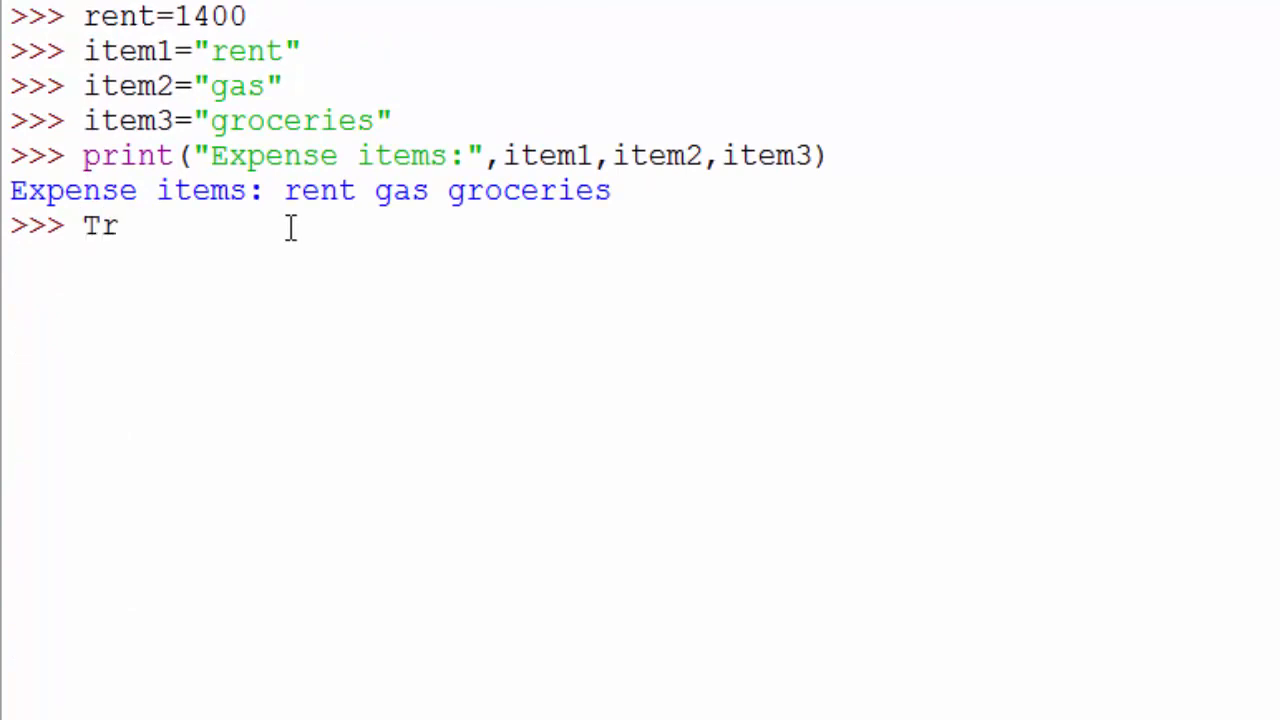
text(ue)
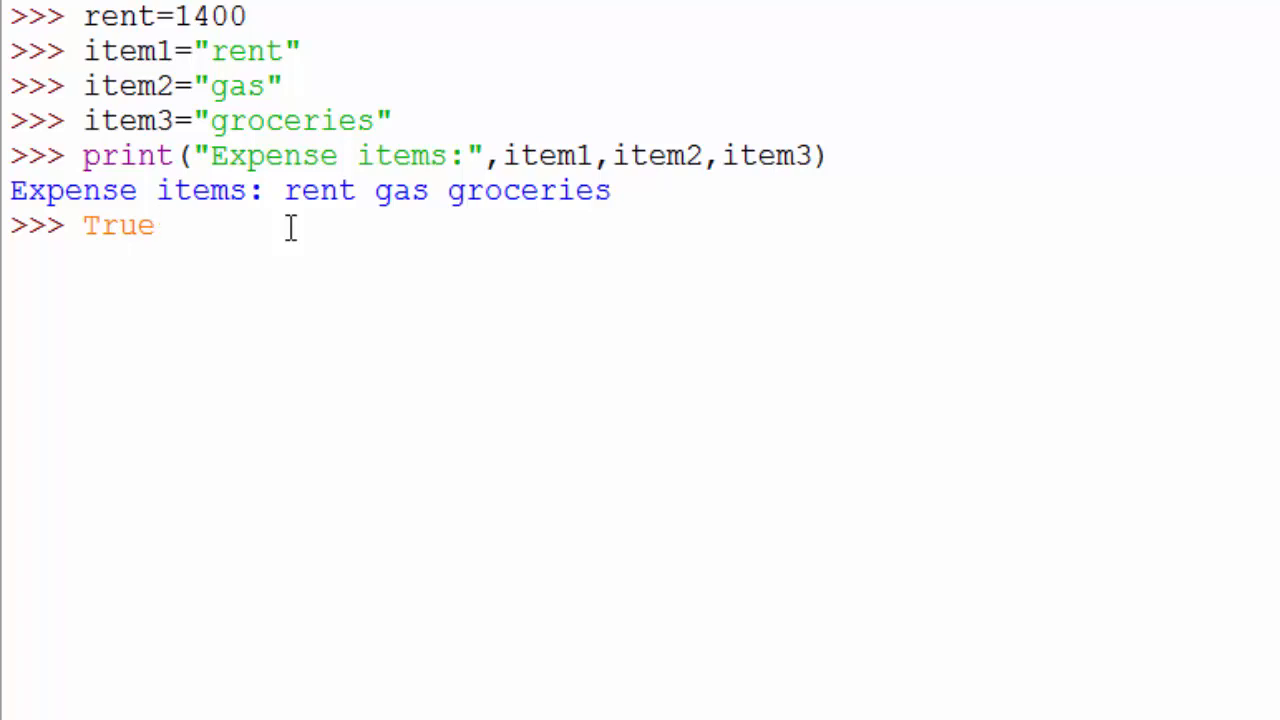
text(=4)
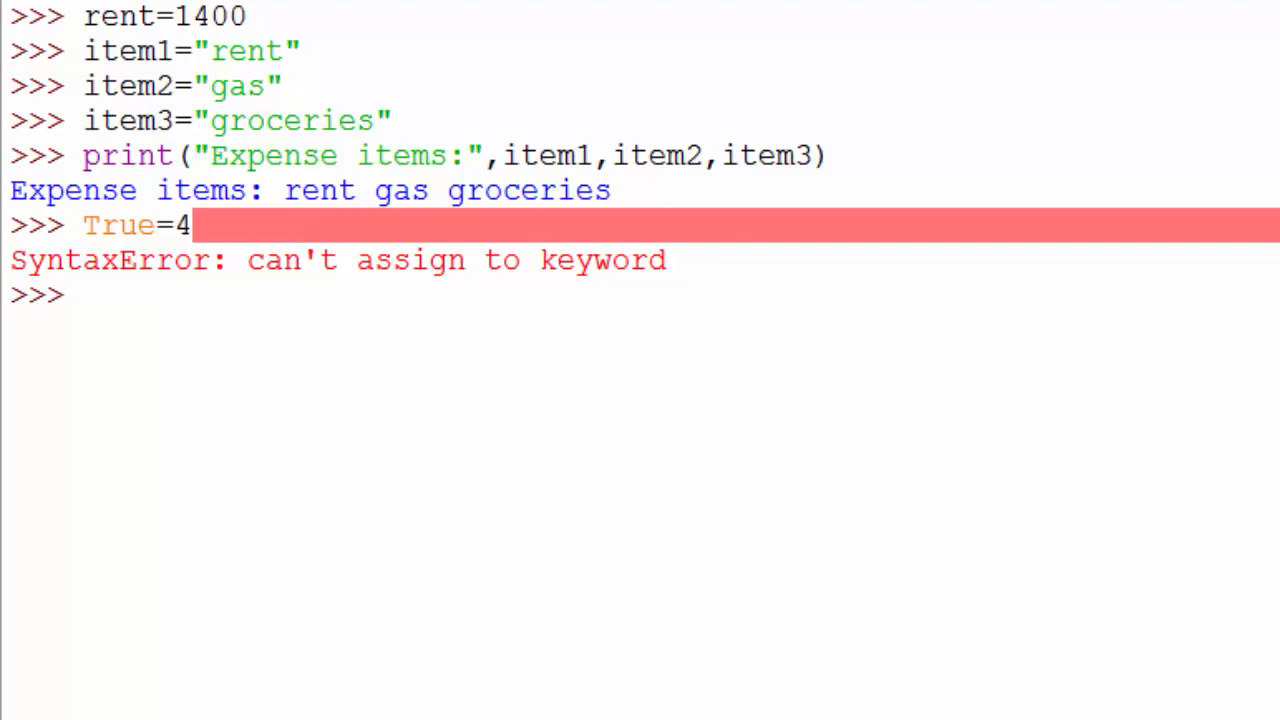
mouse_move(316, 312)
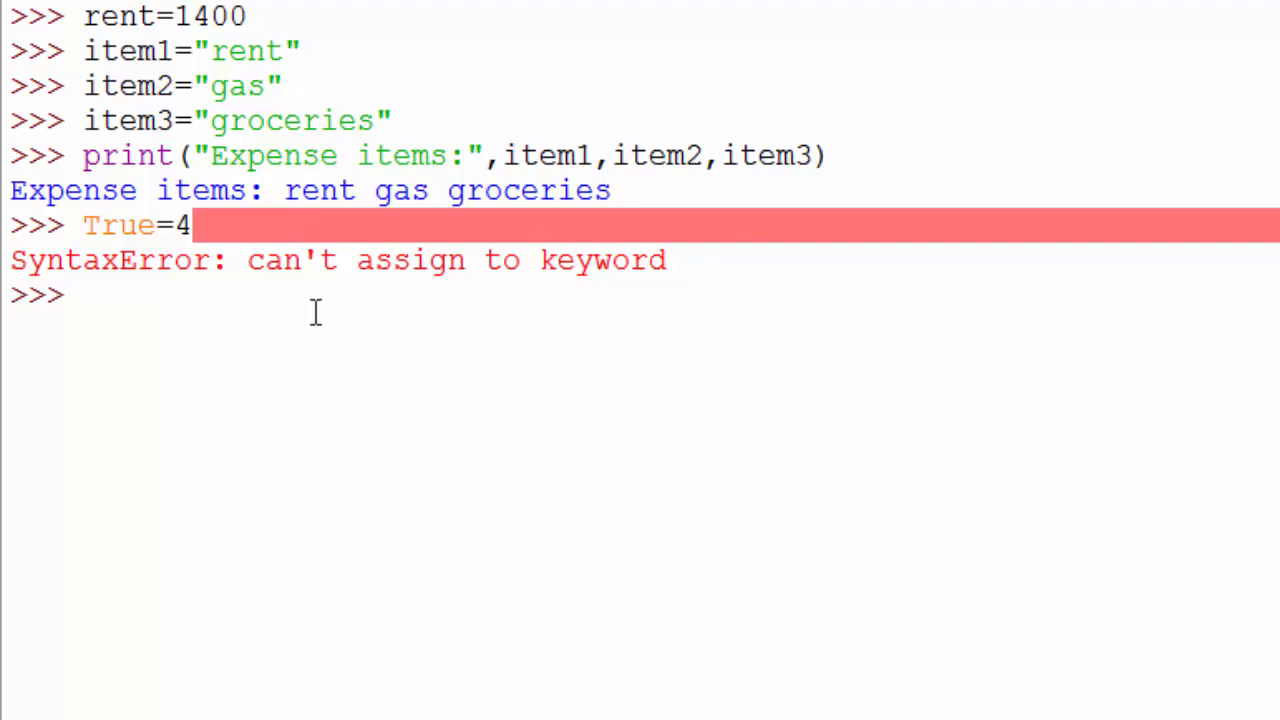
mouse_move(490, 258)
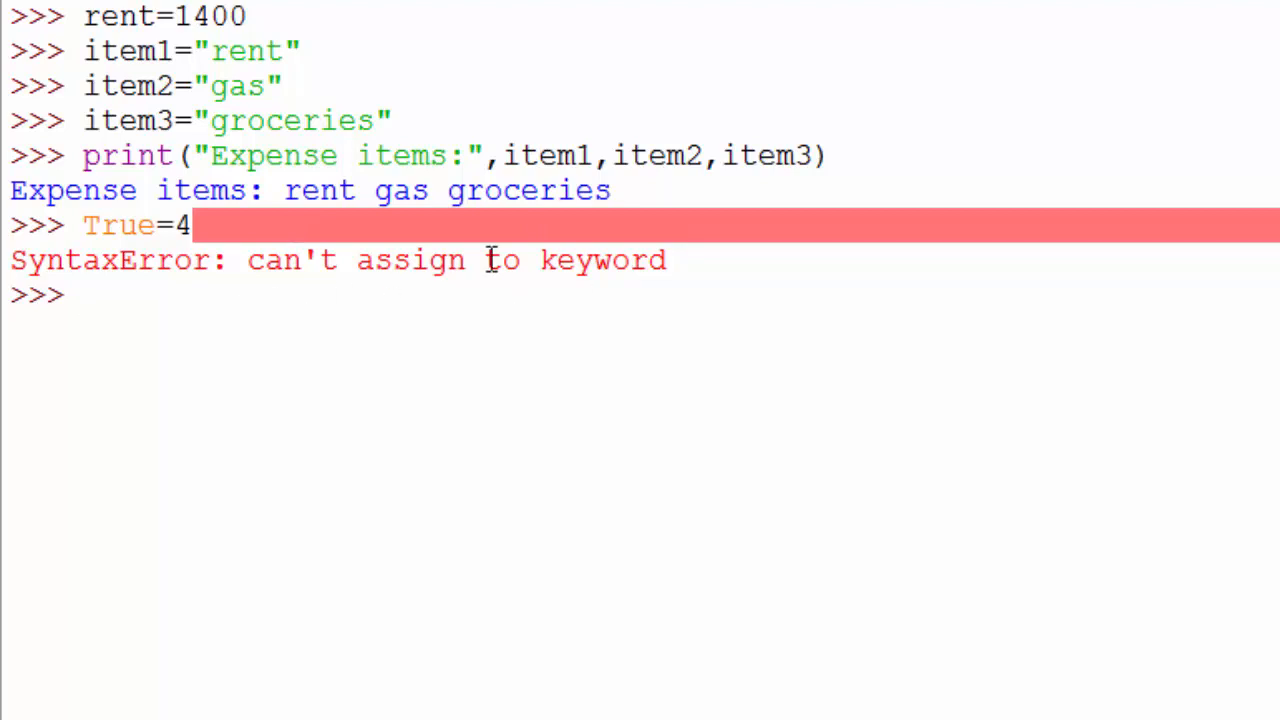
- Enter foo+bar=4 to trigger "SyntaxError: can't assign to operator"
text(foo+bar=4)
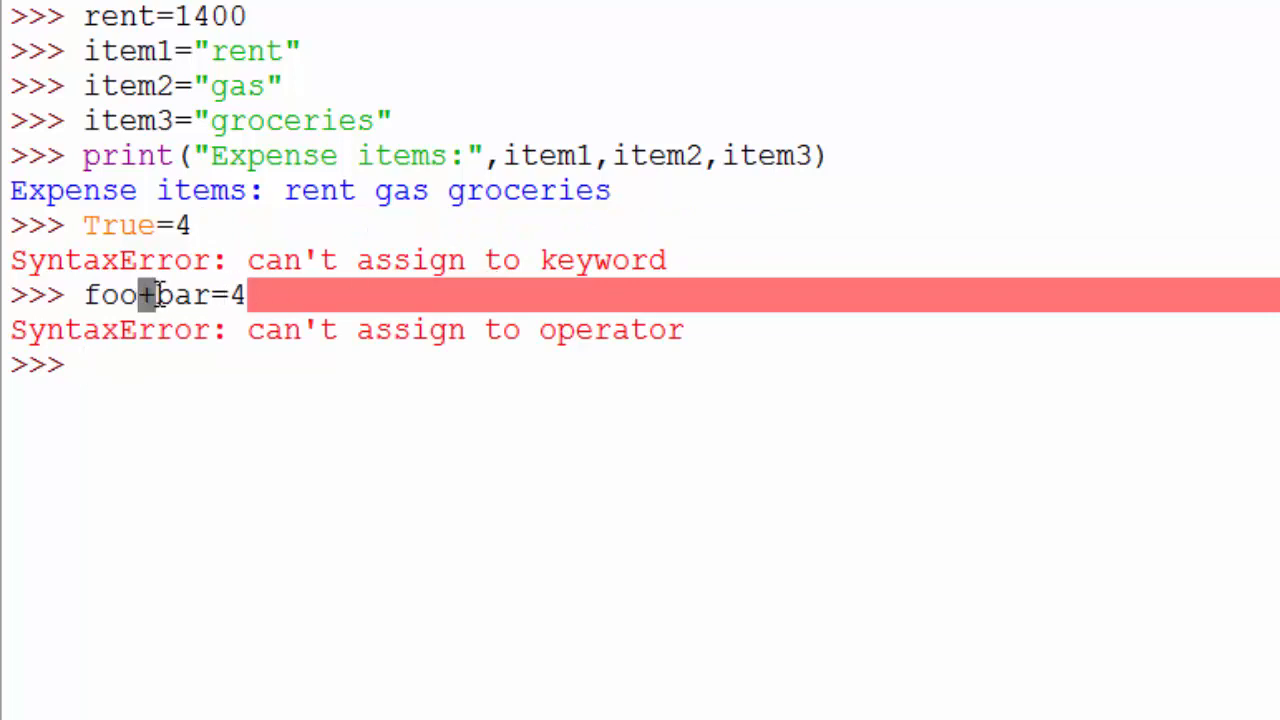
mouse_move(348, 424)
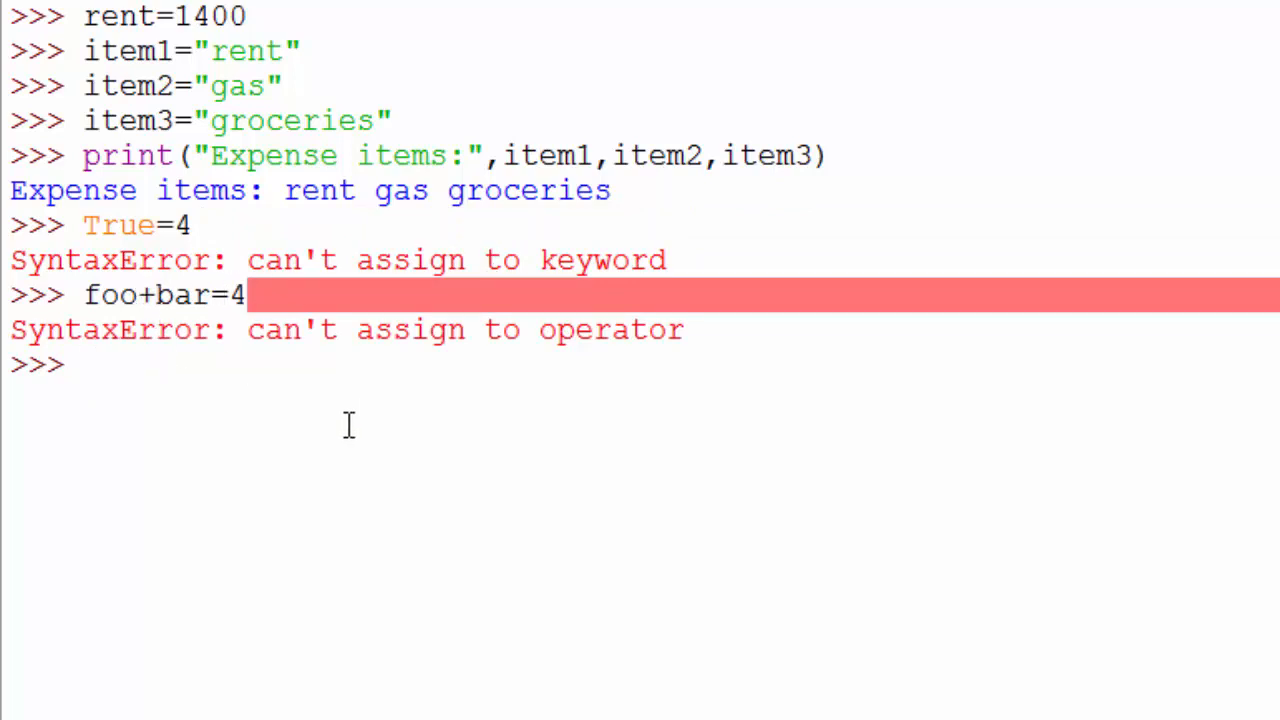